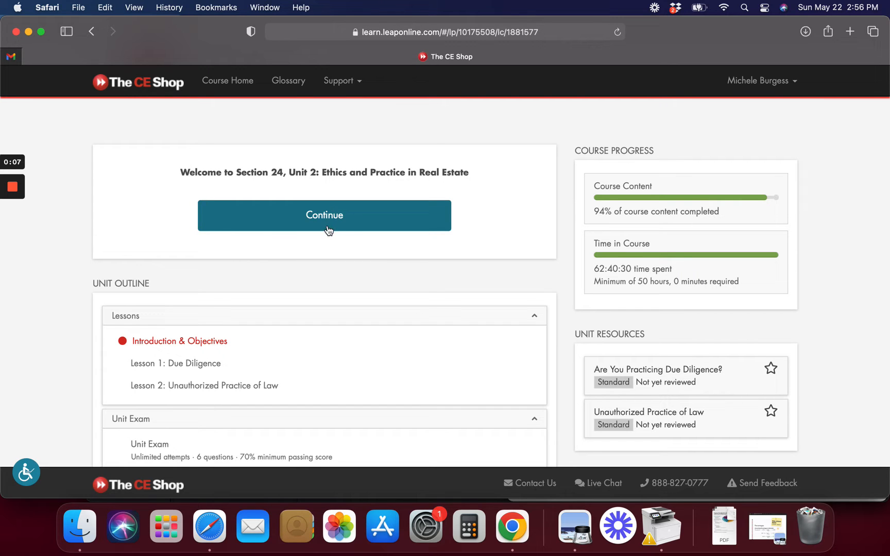
Pass the Unit 2 introduction, start Lesson 1: Due Diligence, and reach page 2.
click(324, 216)
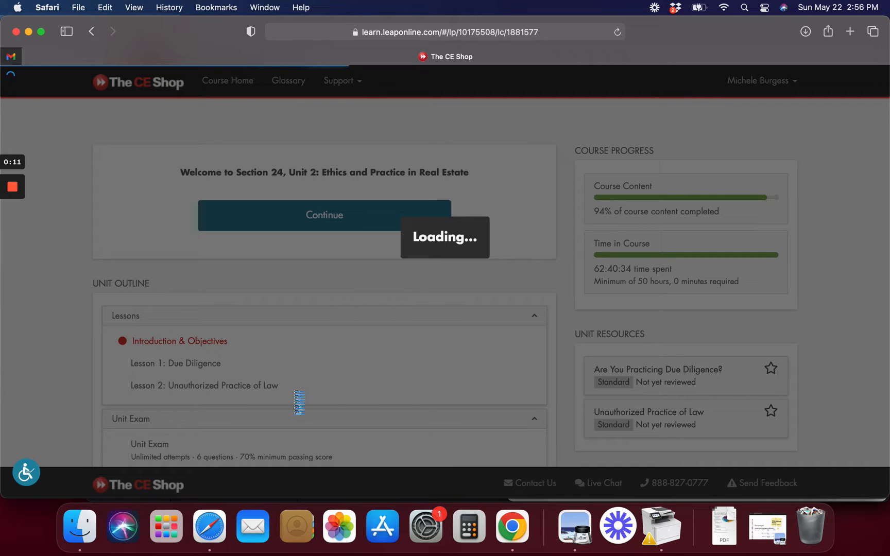
click(324, 215)
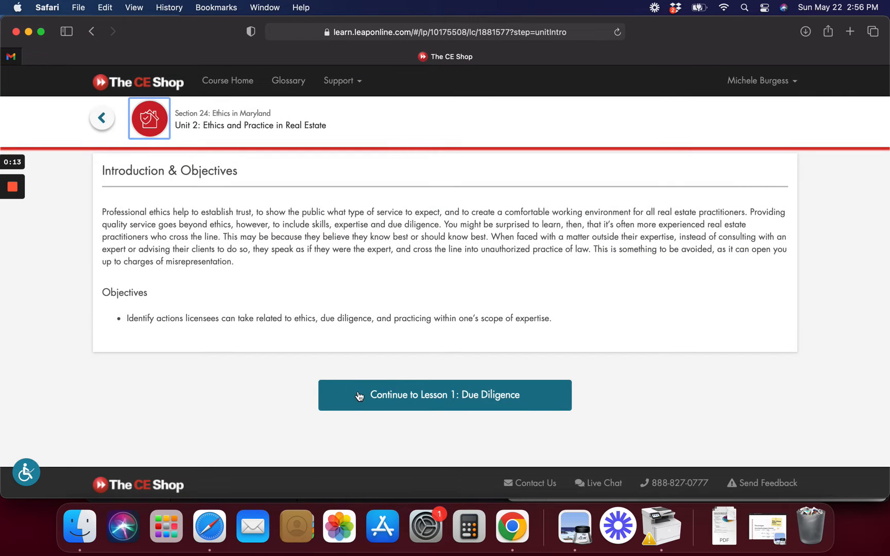
click(444, 394)
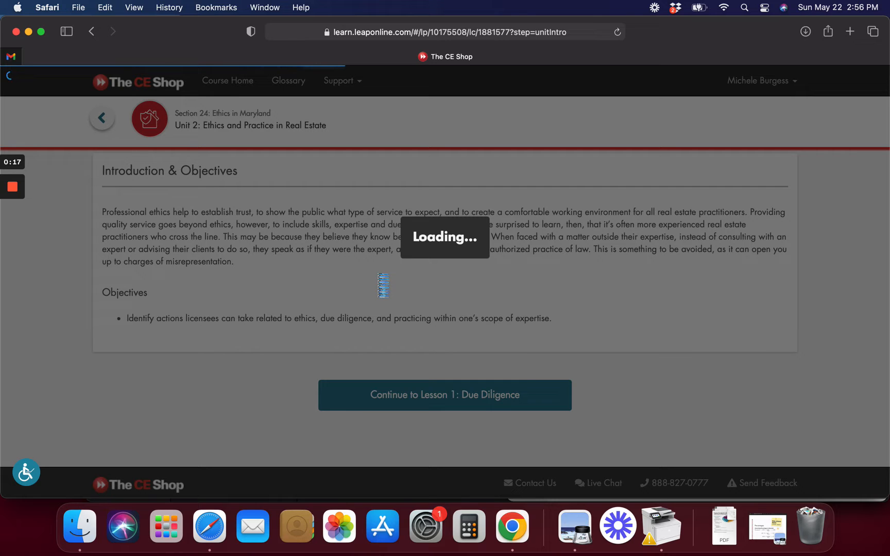
click(444, 394)
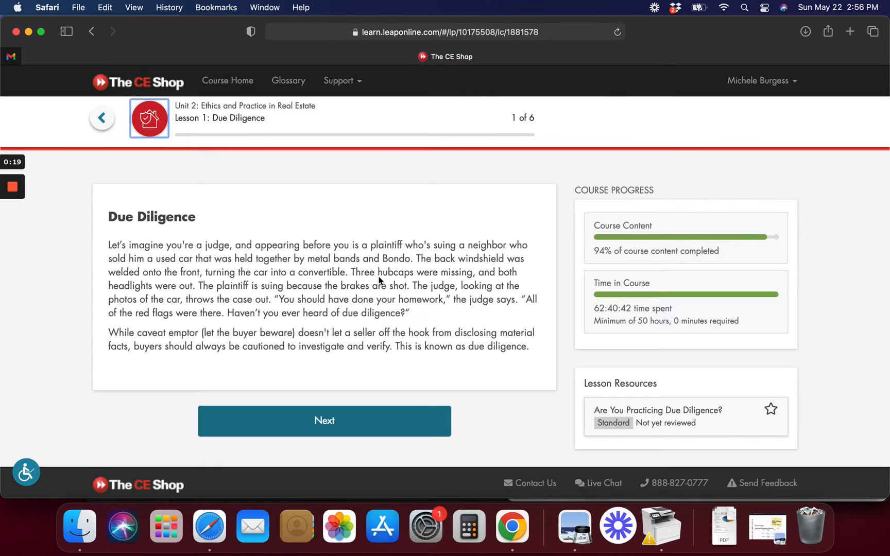
click(324, 420)
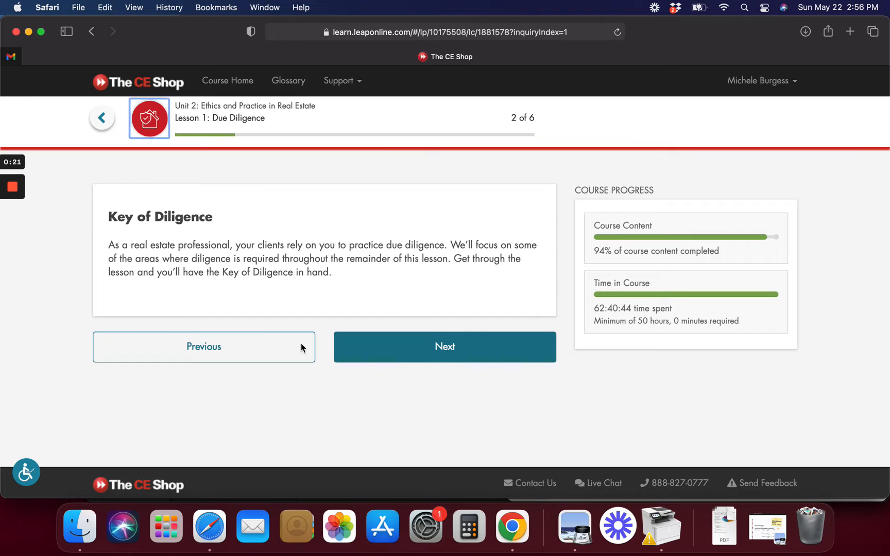
Answer the four disclosure scenarios Don't, Do, Don't, Do and check them.
click(445, 347)
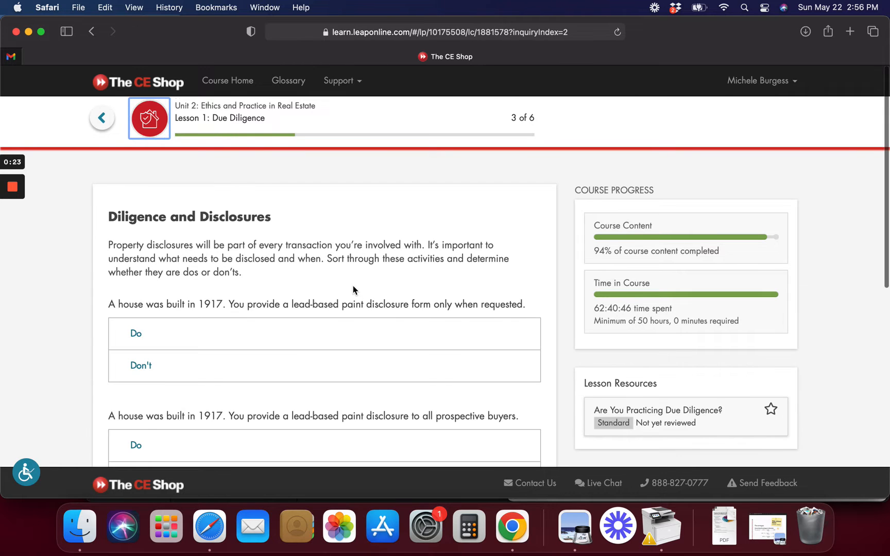
scroll(down, 3)
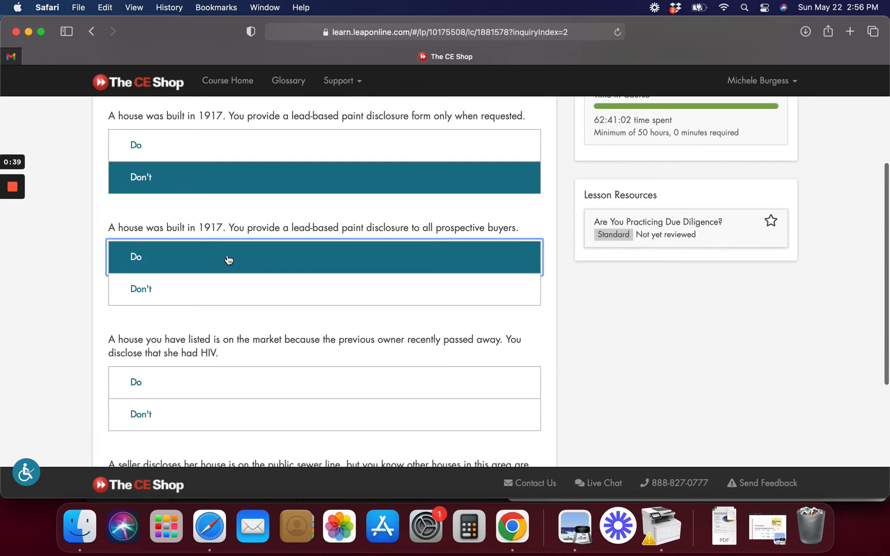
scroll(down, 3)
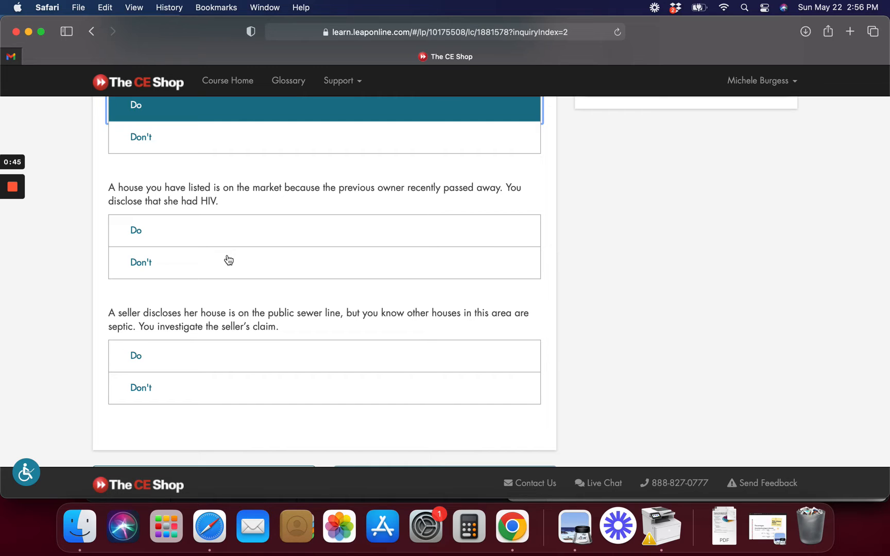
mouse_move(210, 236)
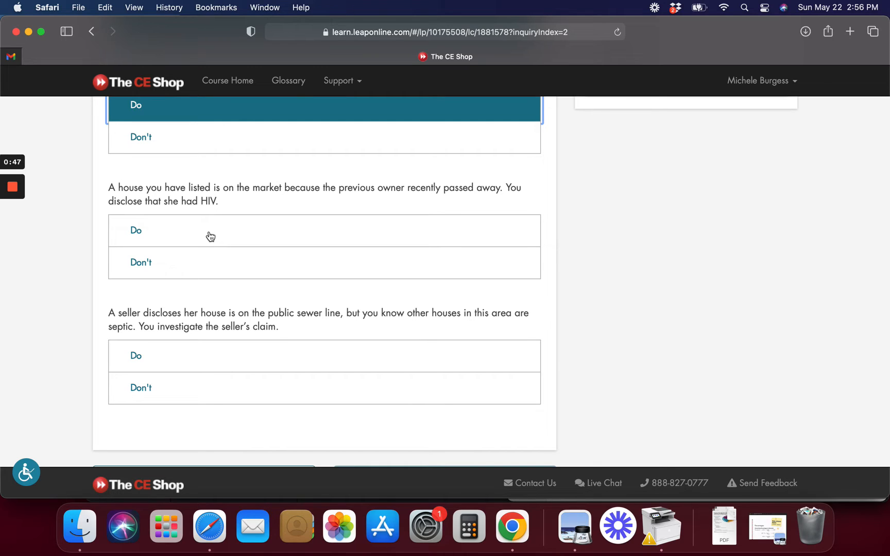
mouse_move(178, 266)
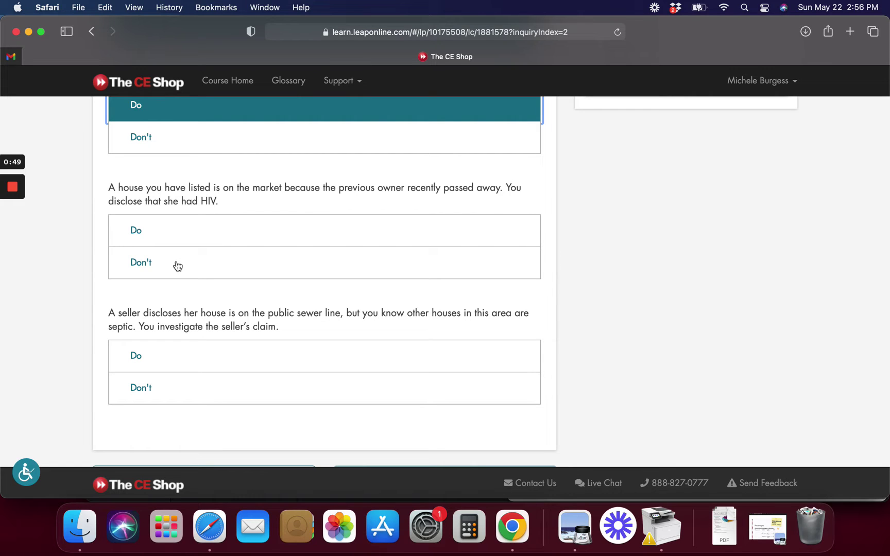
scroll(down, 3)
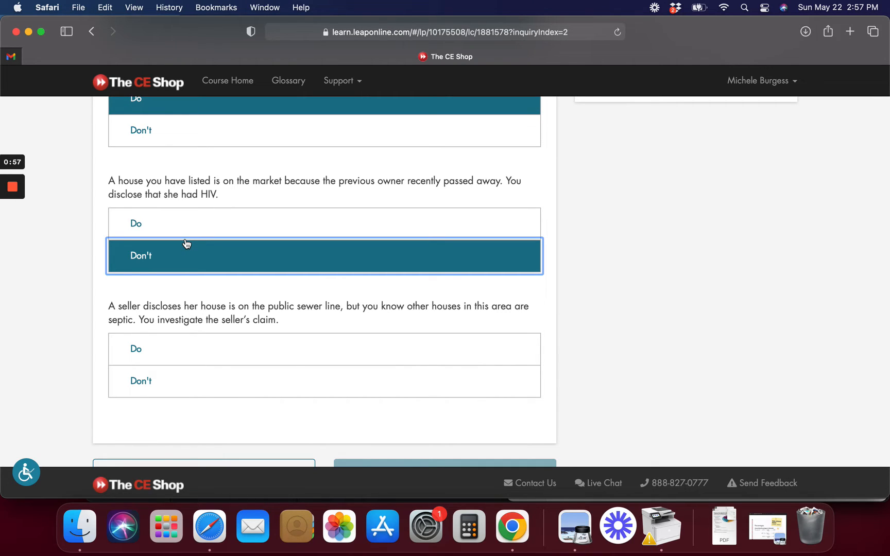
scroll(down, 3)
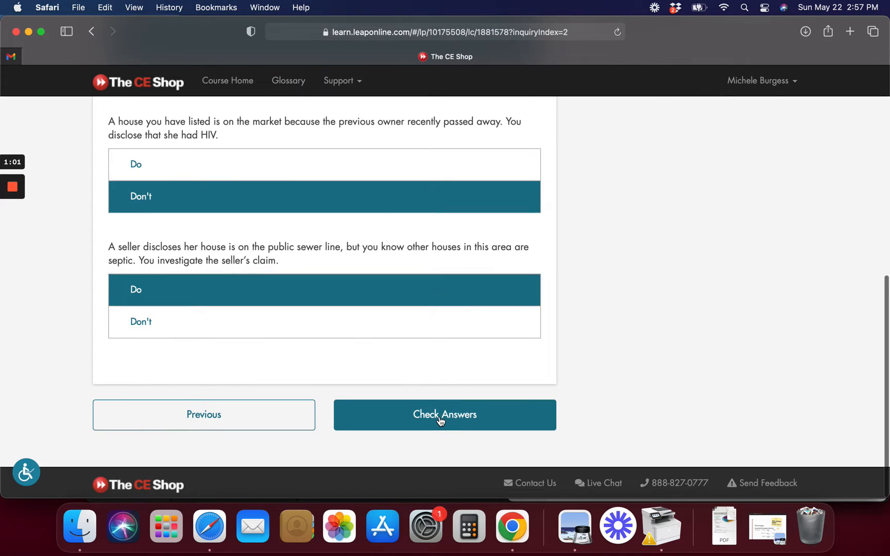
click(444, 414)
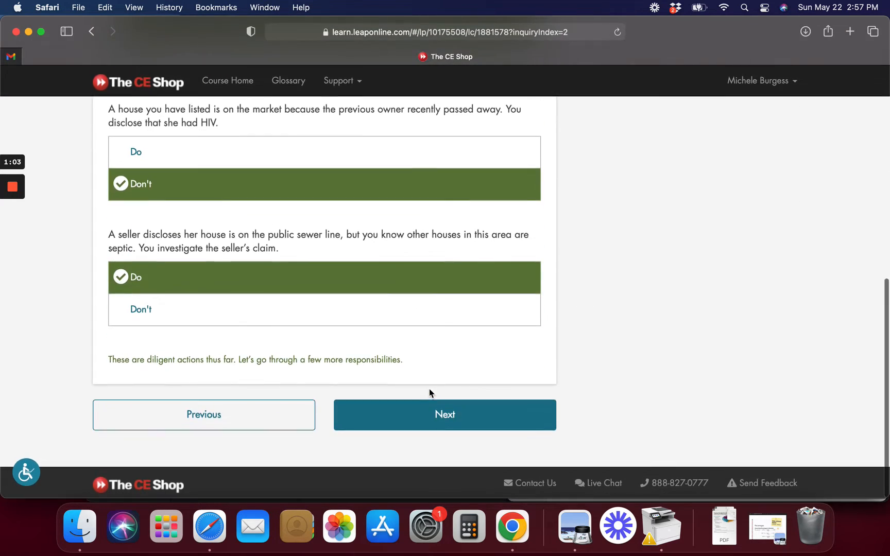
Open the Are You Practicing Due Diligence? chart and mark earnest money Responsibility.
click(444, 414)
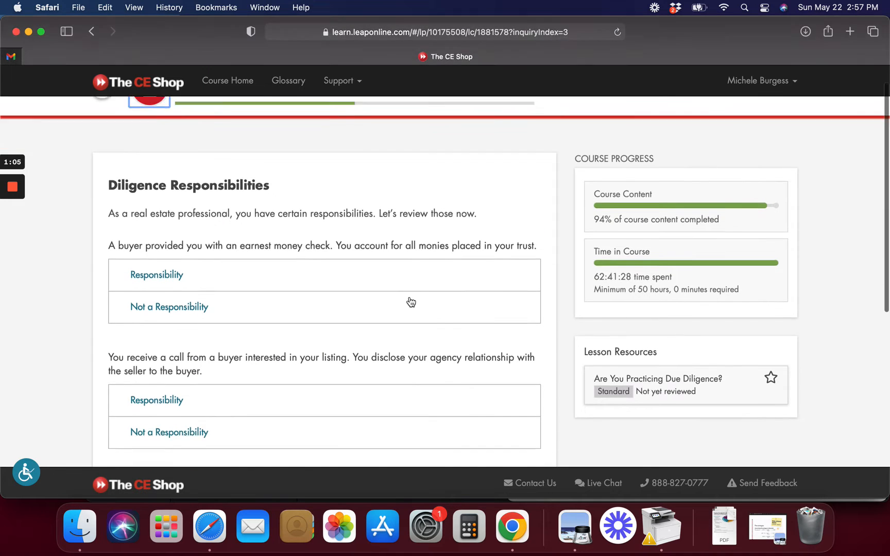
scroll(down, 3)
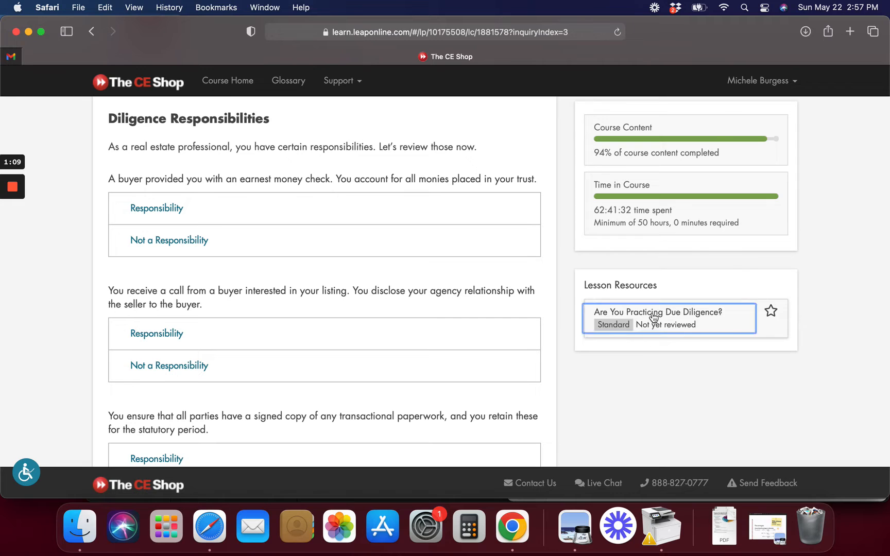
click(657, 318)
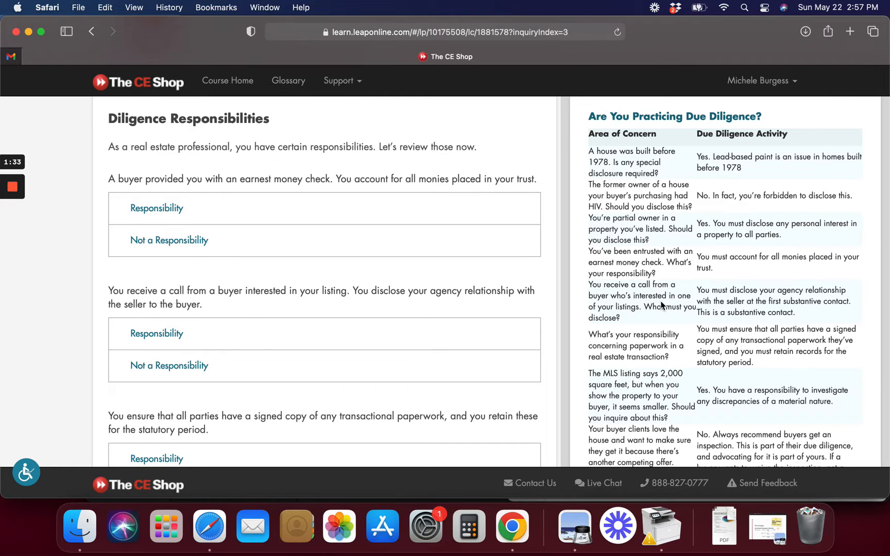
scroll(down, 3)
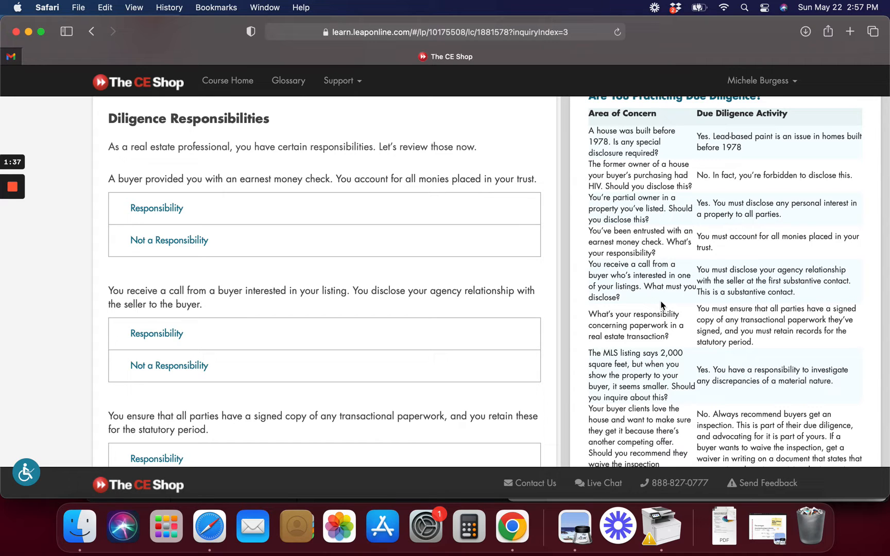
mouse_move(714, 291)
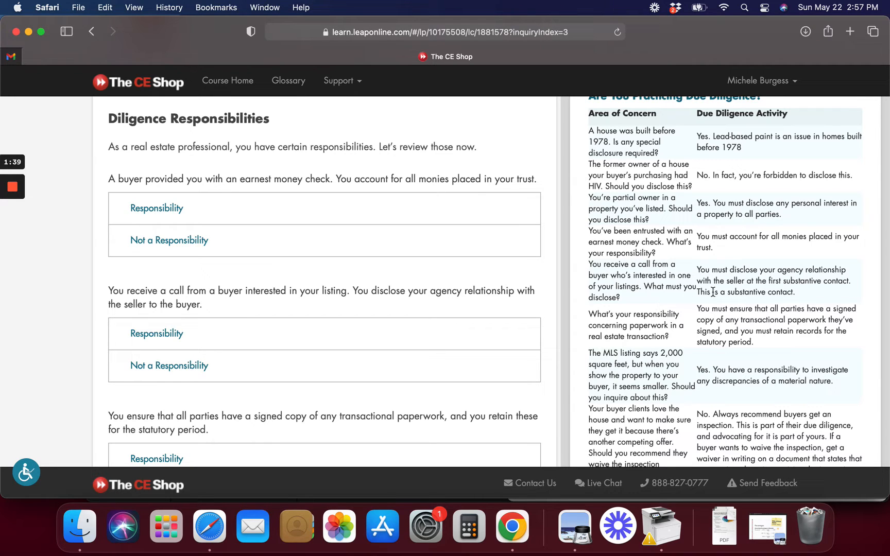
scroll(down, 3)
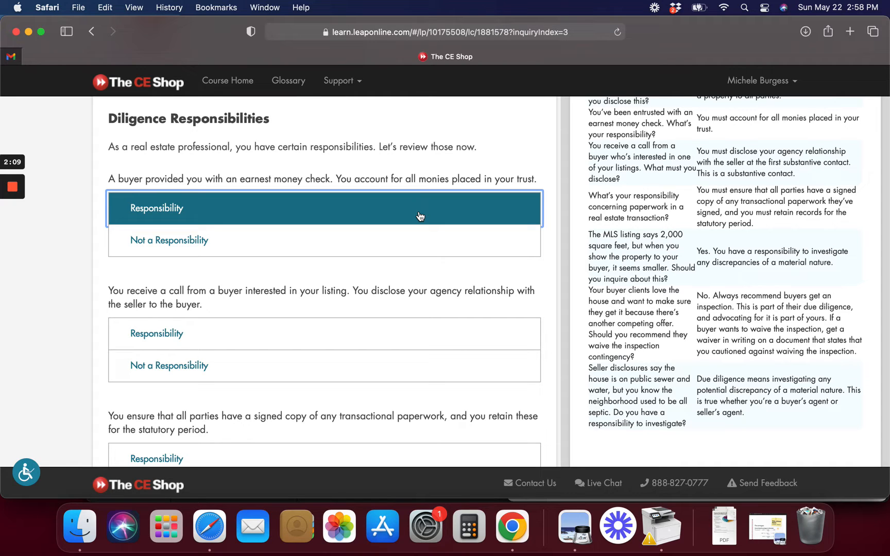
mouse_move(250, 346)
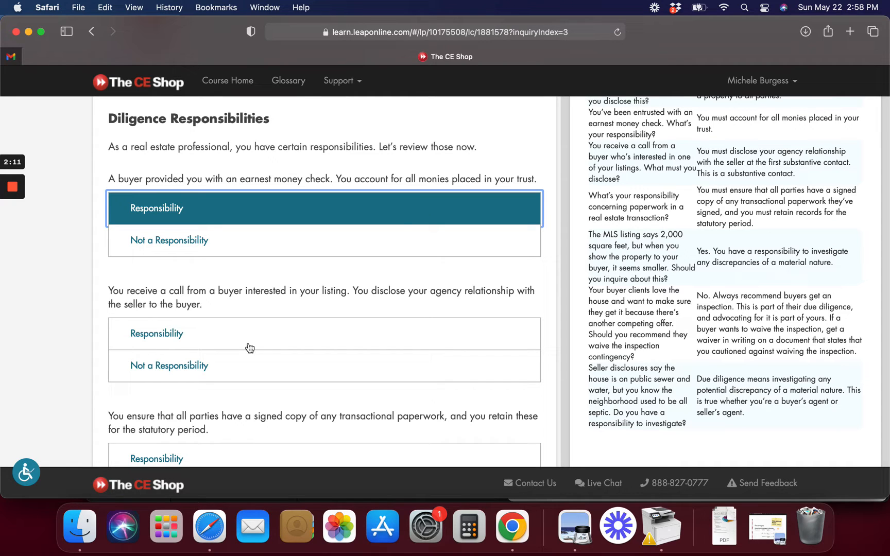
Mark the remaining scenarios Responsibility, check them, and open the Alison–Sheldon scenario.
scroll(down, 3)
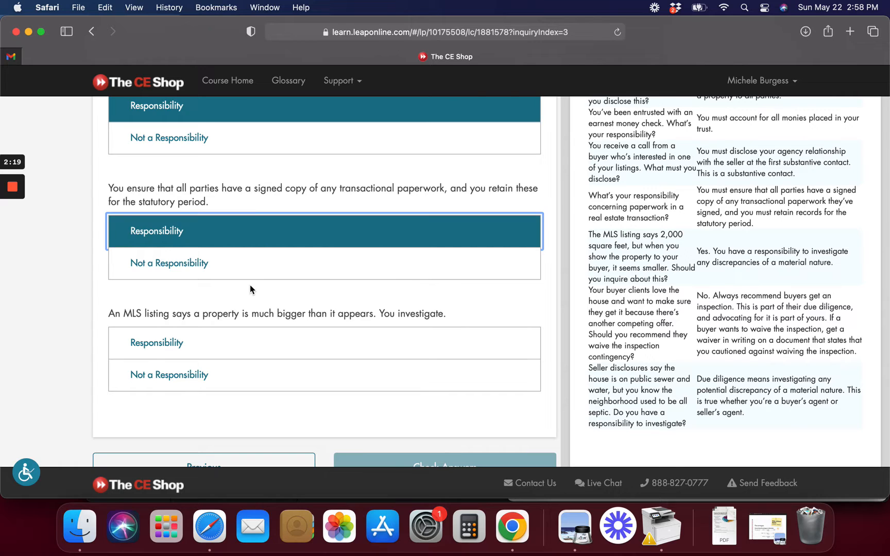
scroll(down, 3)
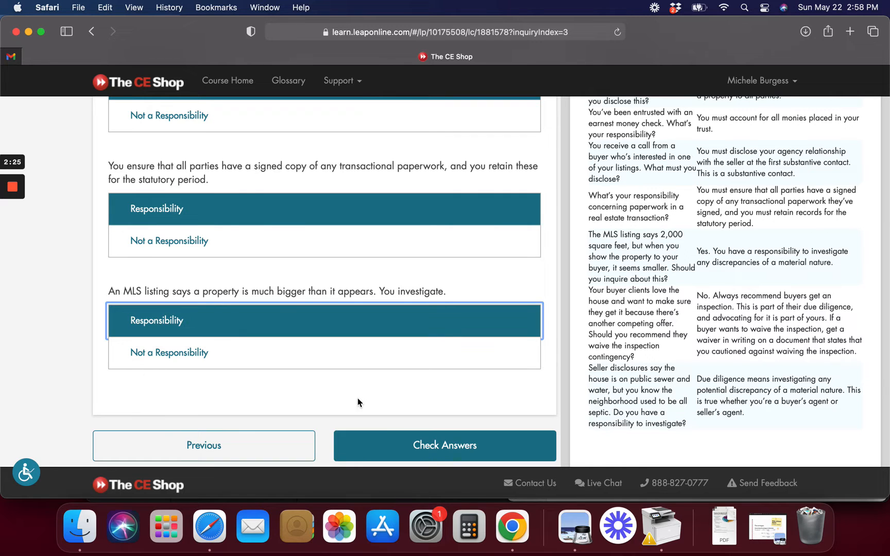
click(444, 445)
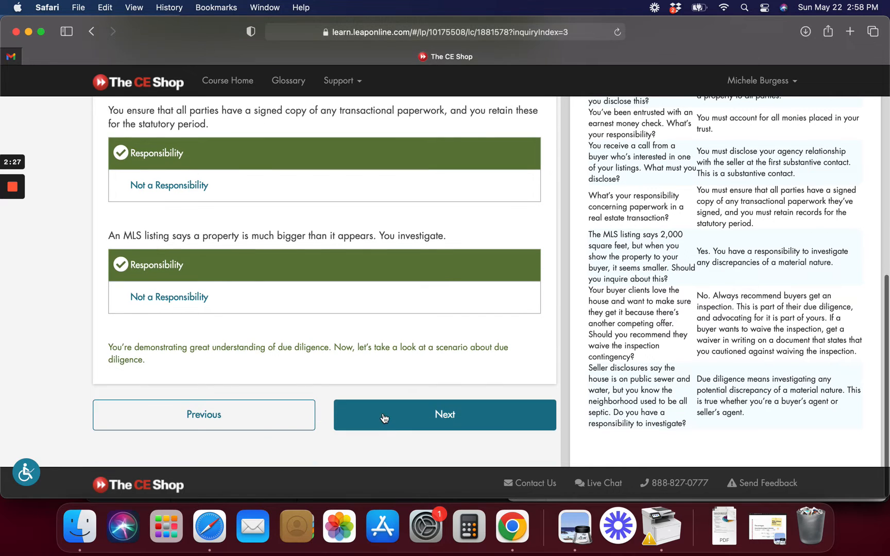
click(445, 414)
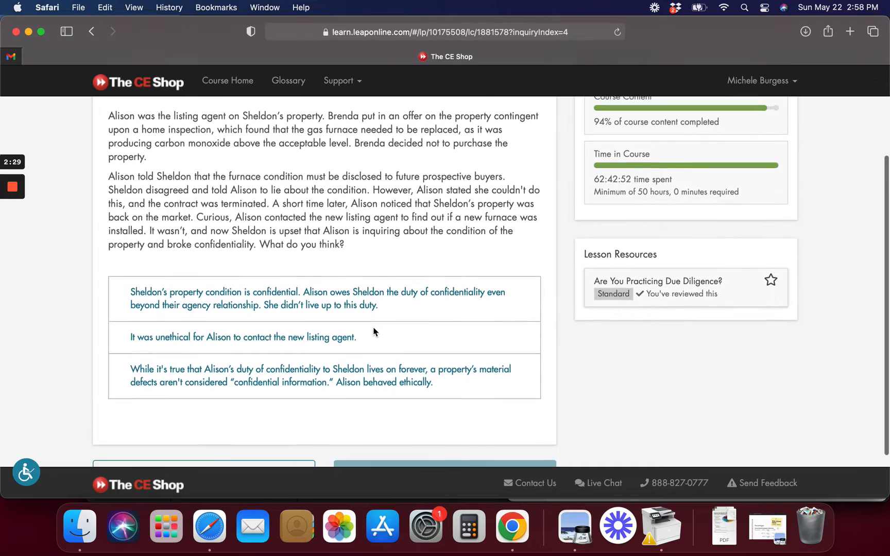
Scroll up to read the Alison–Sheldon Disclosing Defects scenario and its answers.
scroll(up, 3)
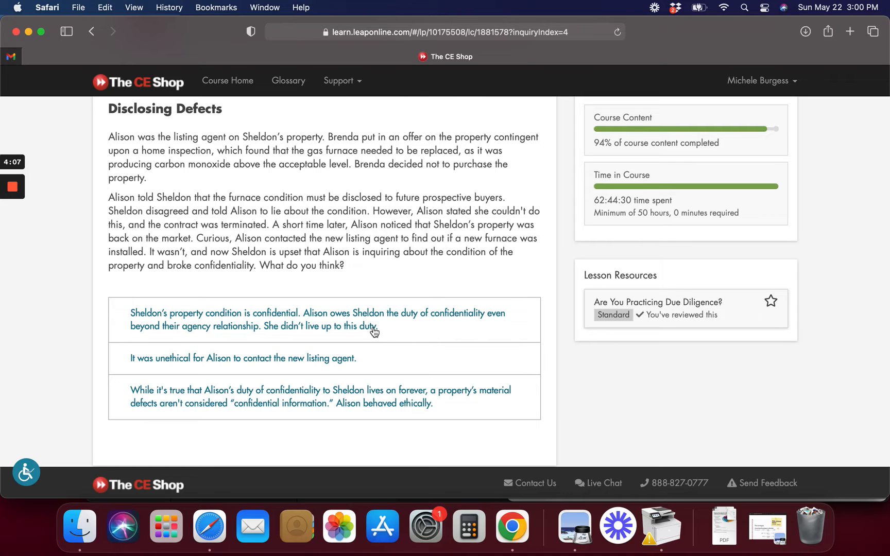
mouse_move(322, 404)
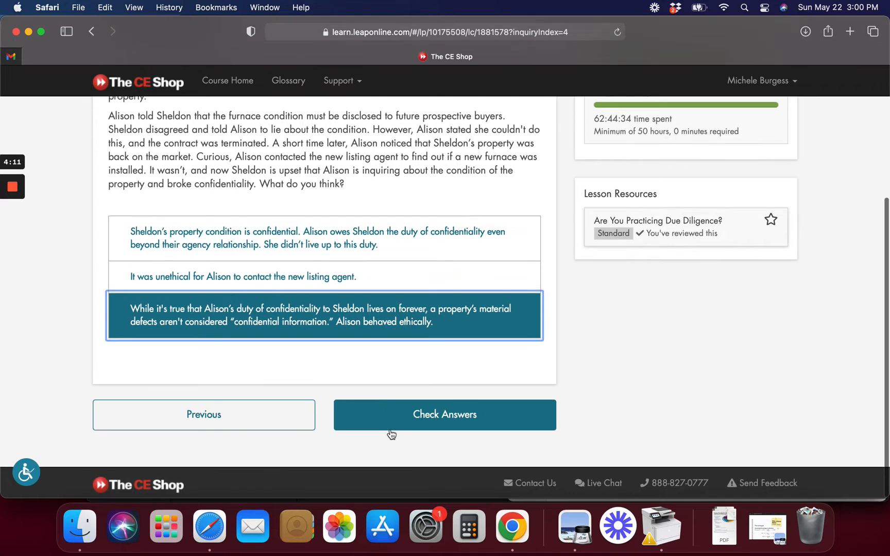
Check the Alison-behaved-ethically answer and reach the Key of Diligence page.
click(444, 414)
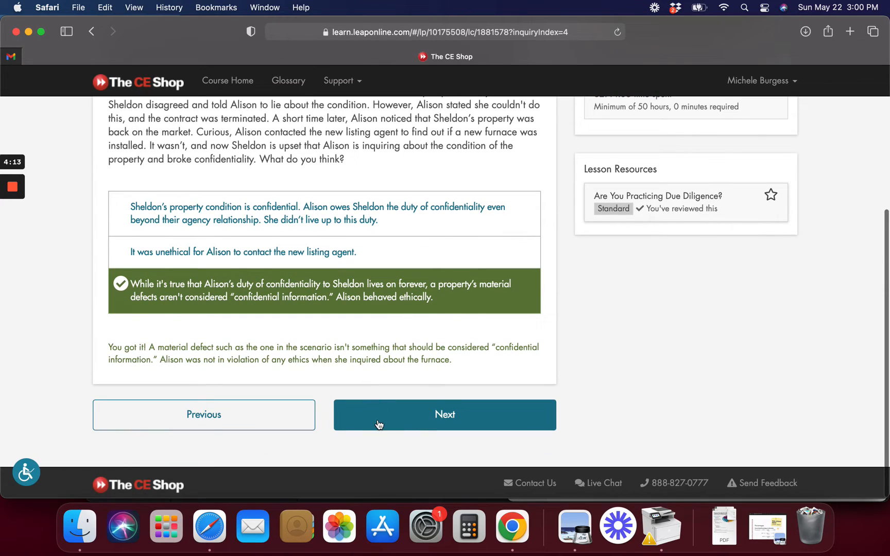
click(444, 414)
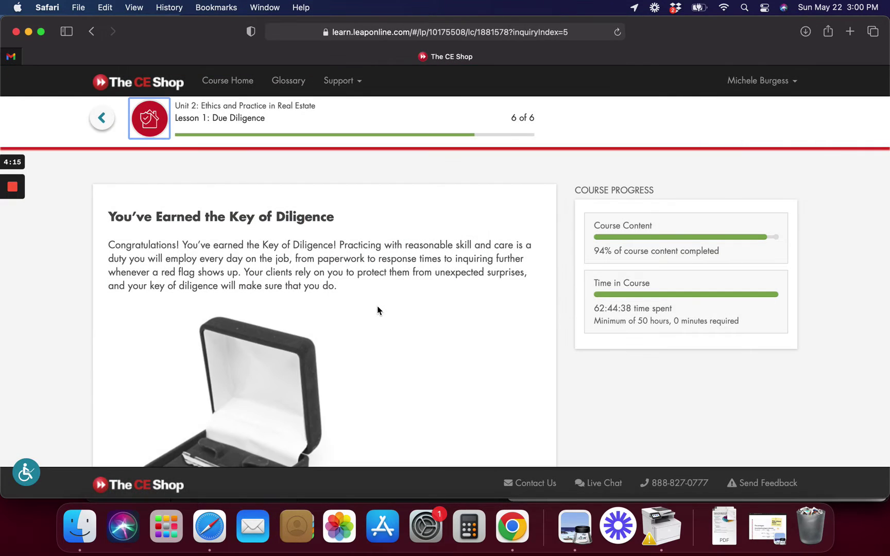
scroll(down, 3)
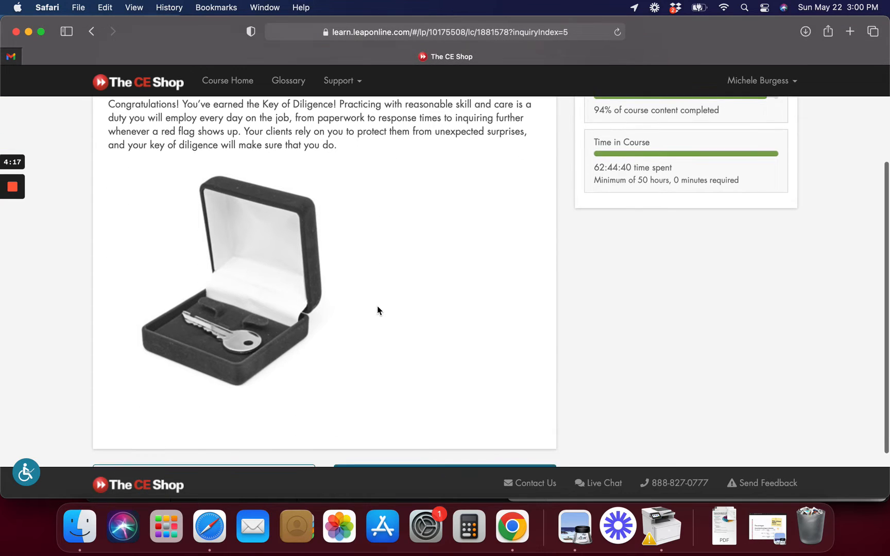
scroll(down, 3)
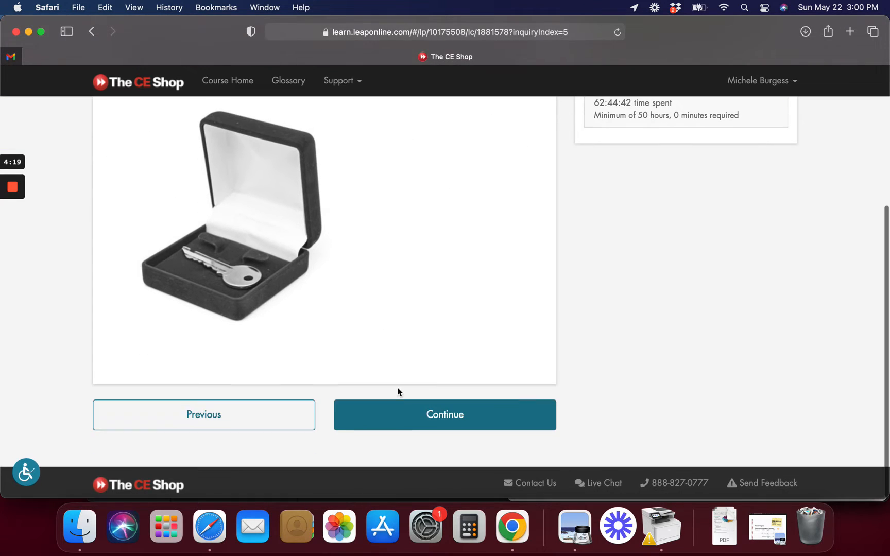
Finish Lesson 1 and start Lesson 2: Unauthorized Practice of Law.
click(444, 413)
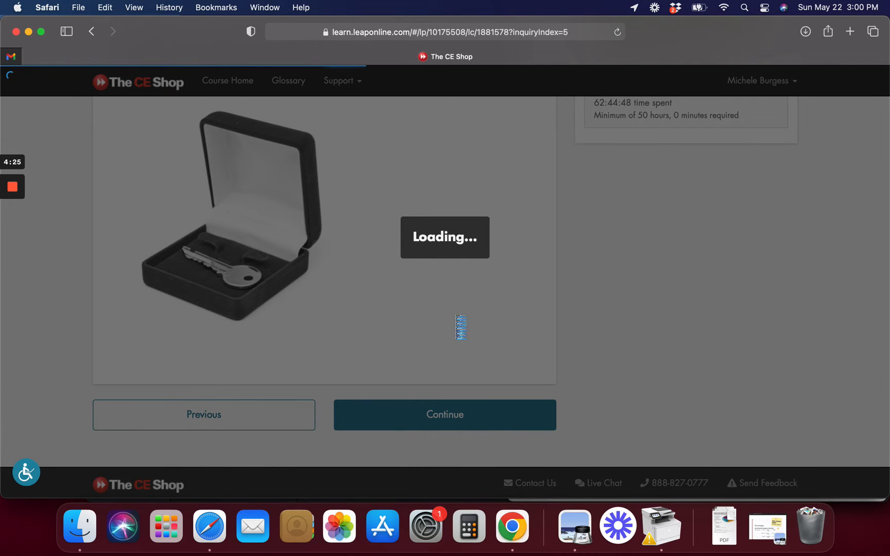
click(444, 414)
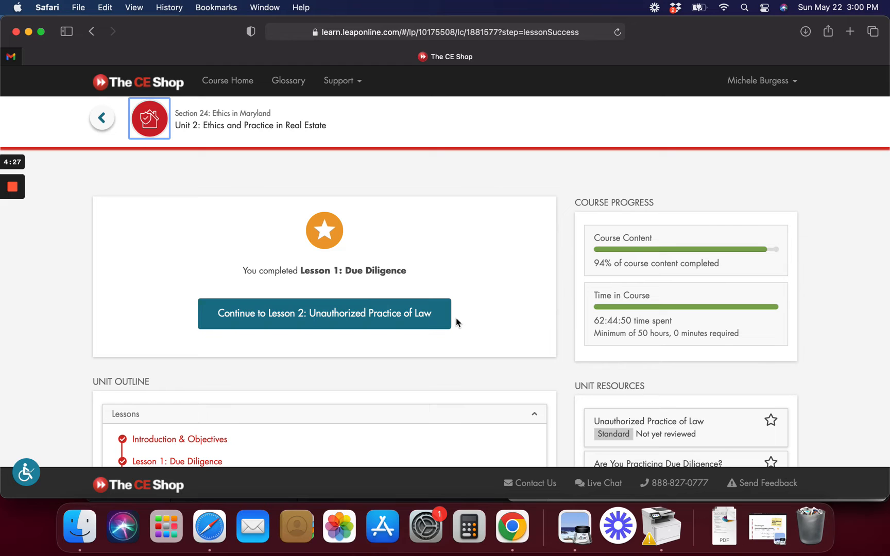
click(323, 313)
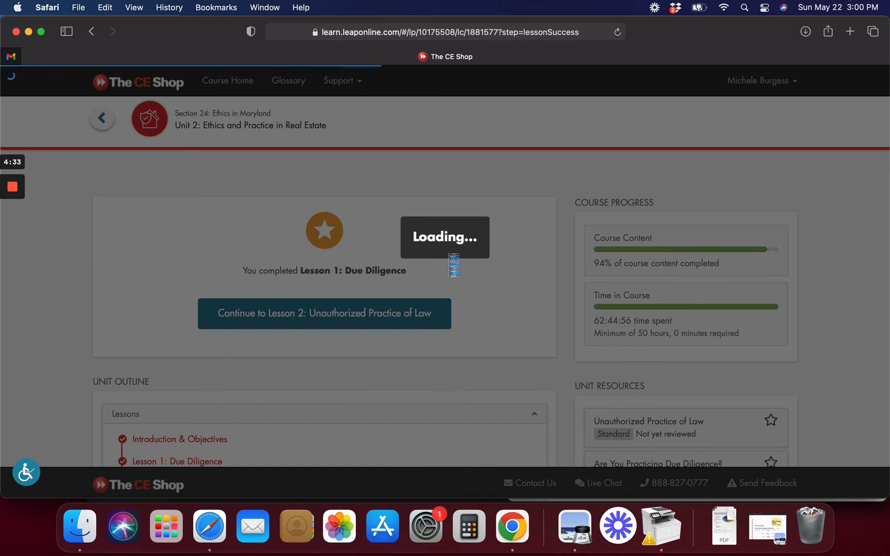
Advance into Lesson 2: Unauthorized Practice of Law.
click(324, 313)
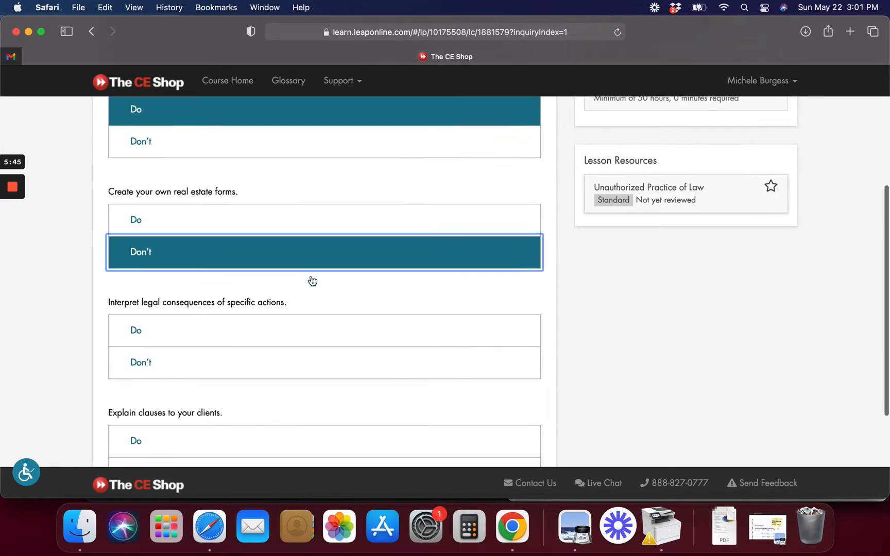
Mark interpreting legal consequences Don't and explaining clauses Do, then check the answers.
scroll(down, 3)
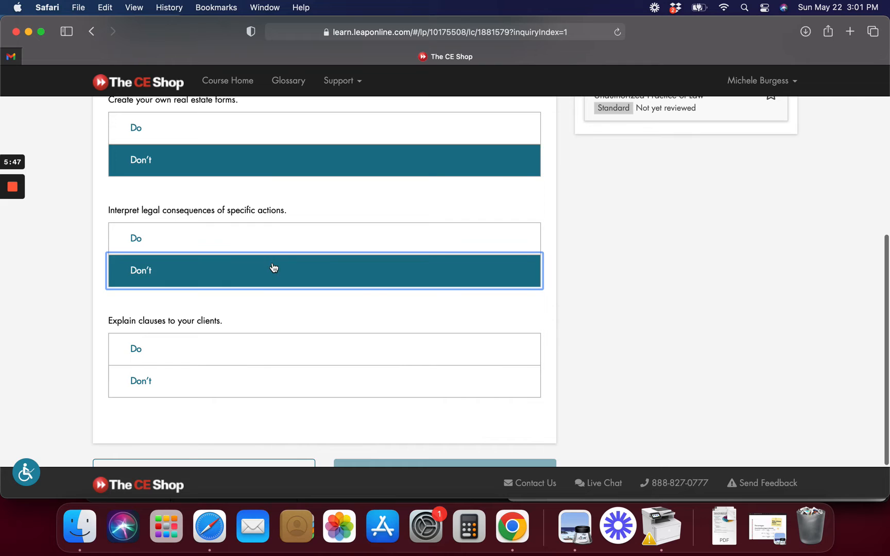
scroll(down, 3)
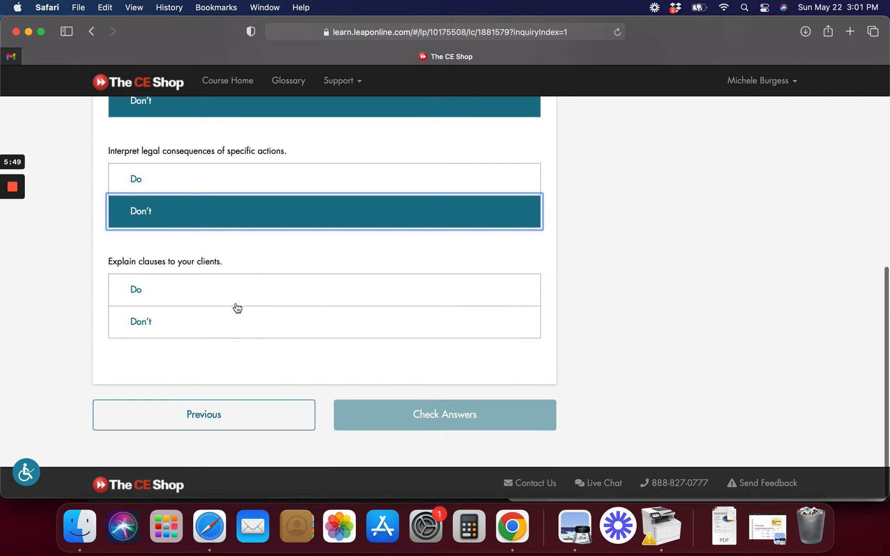
scroll(up, 3)
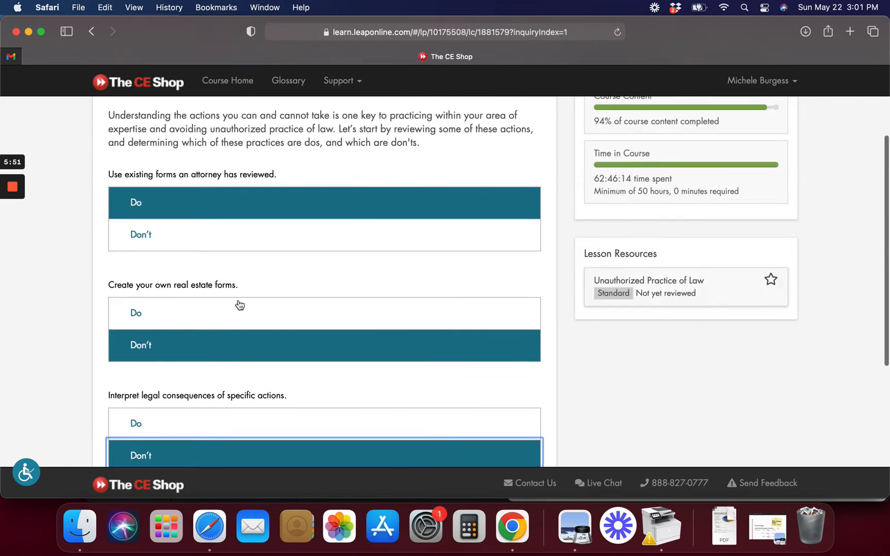
scroll(down, 3)
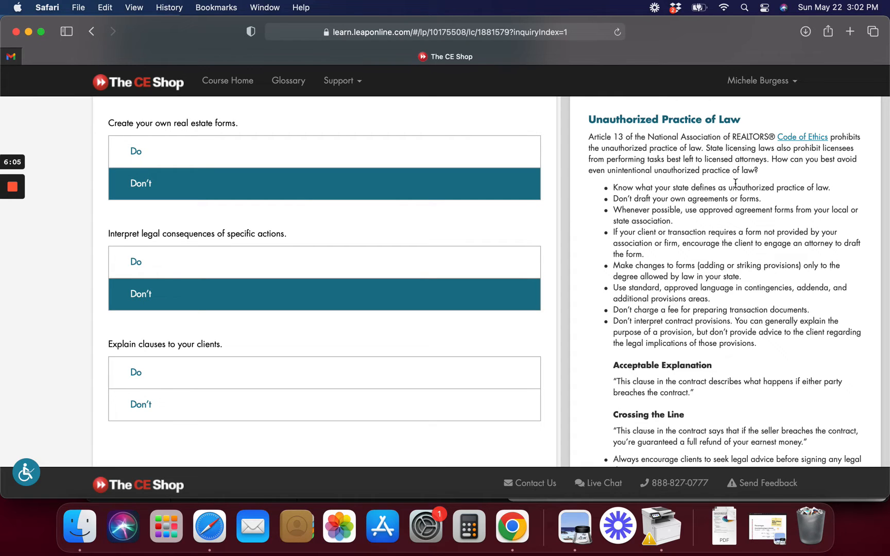
mouse_move(776, 170)
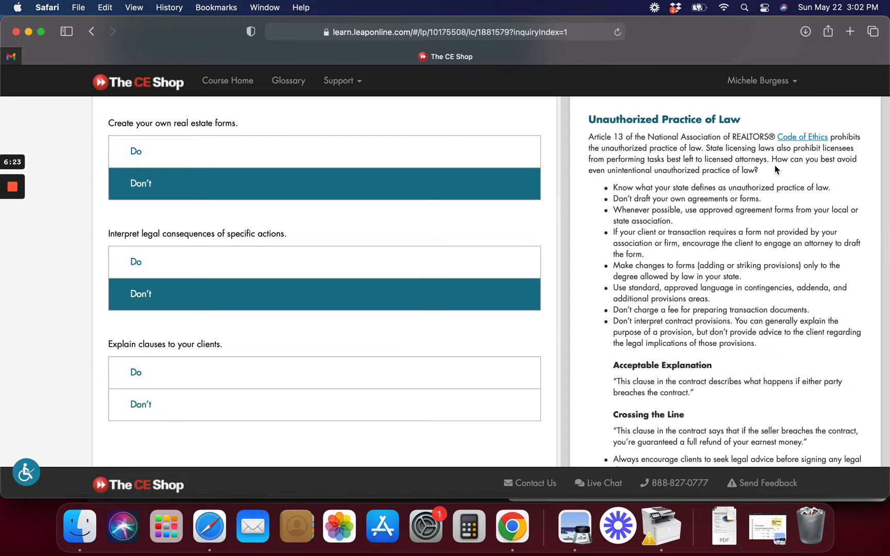
mouse_move(765, 355)
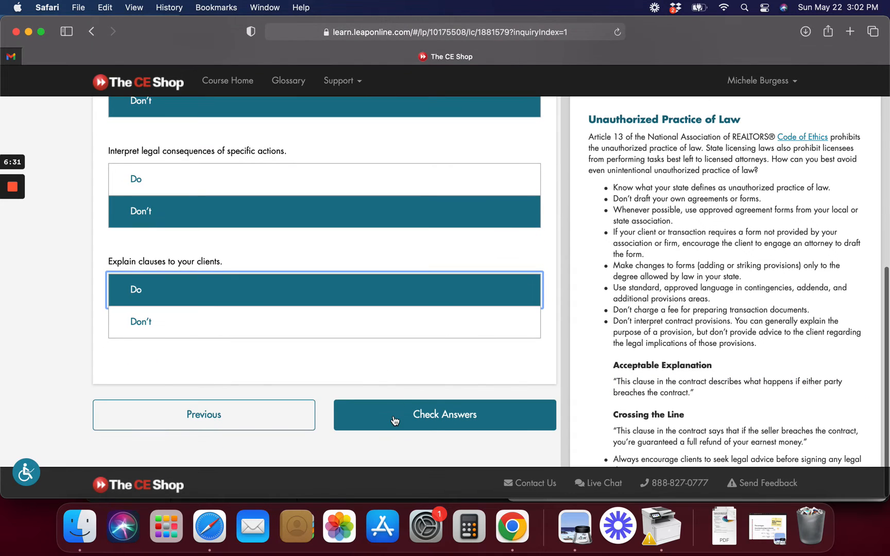
click(443, 414)
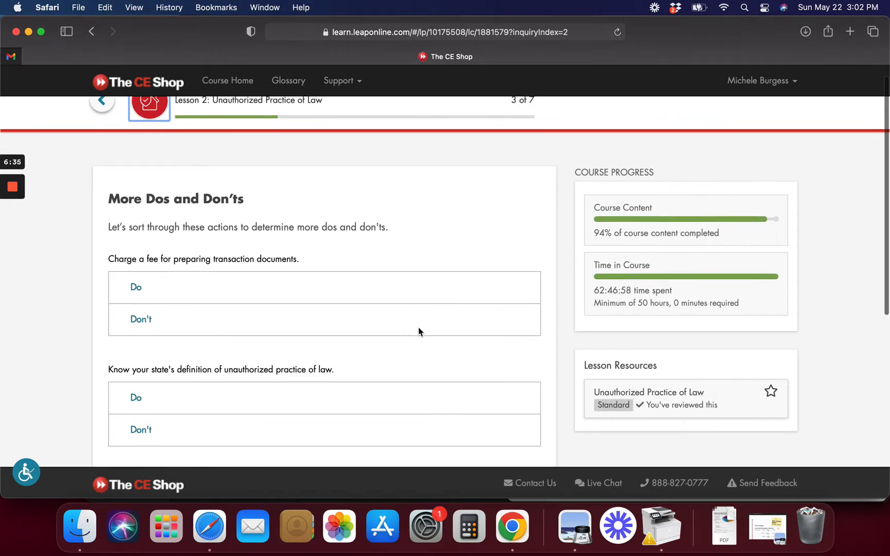
Open the Unauthorized Practice of Law resource and mark charging a document fee Don't.
scroll(down, 3)
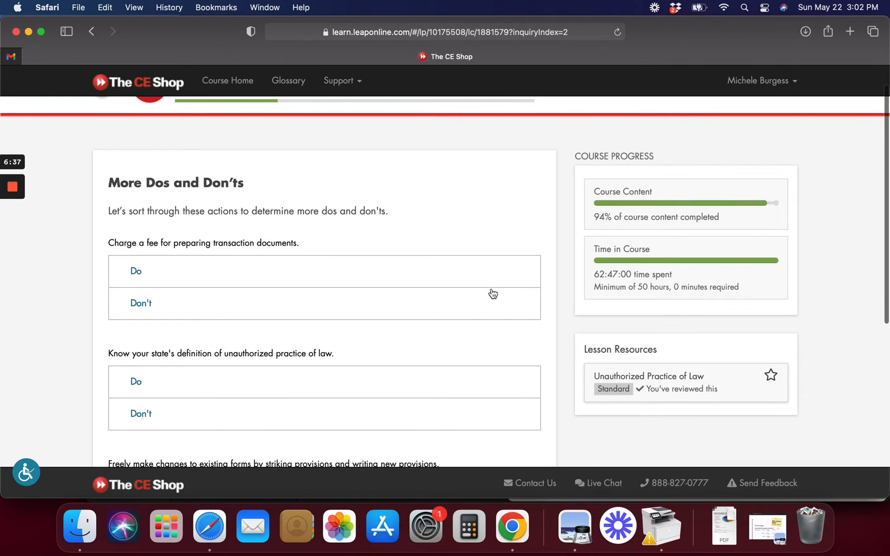
click(649, 376)
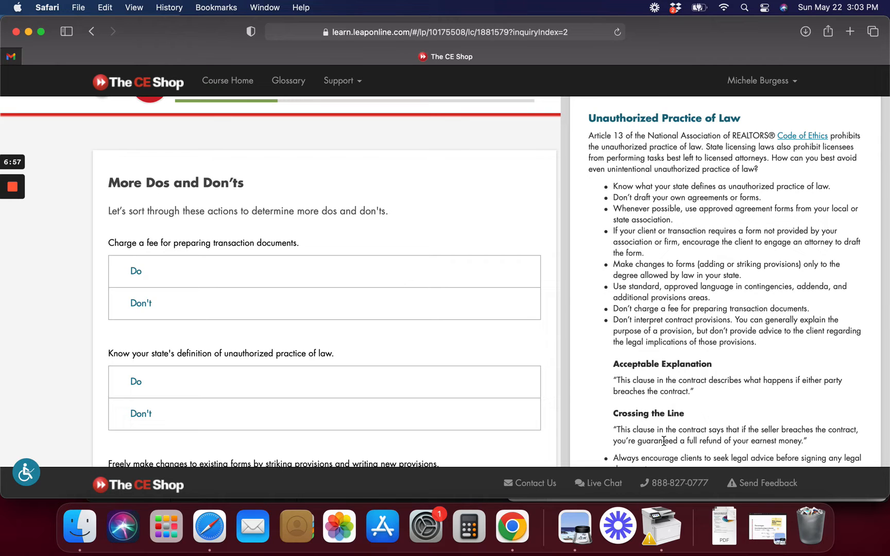
mouse_move(322, 378)
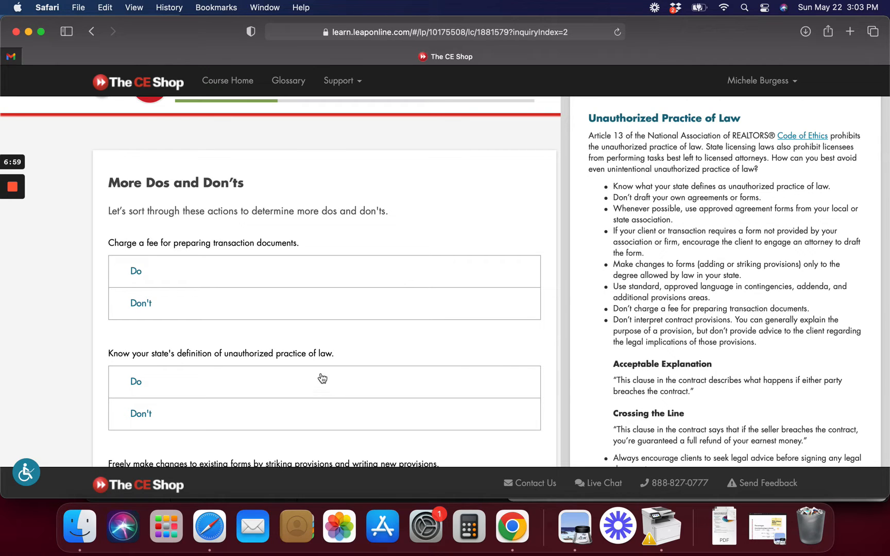
mouse_move(326, 333)
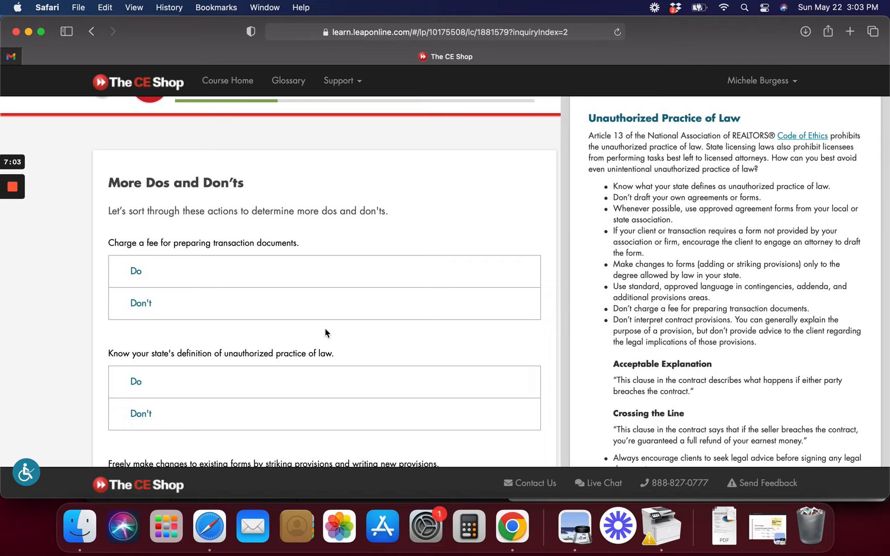
mouse_move(310, 261)
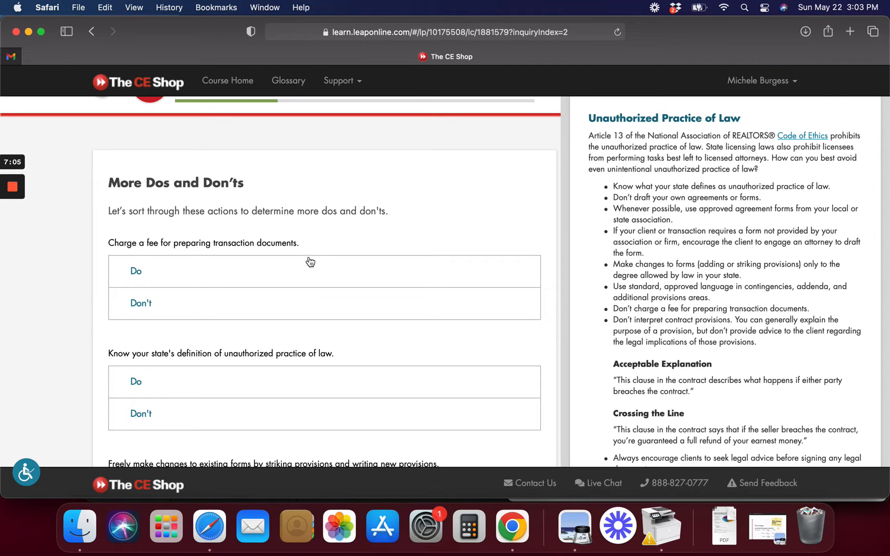
click(299, 271)
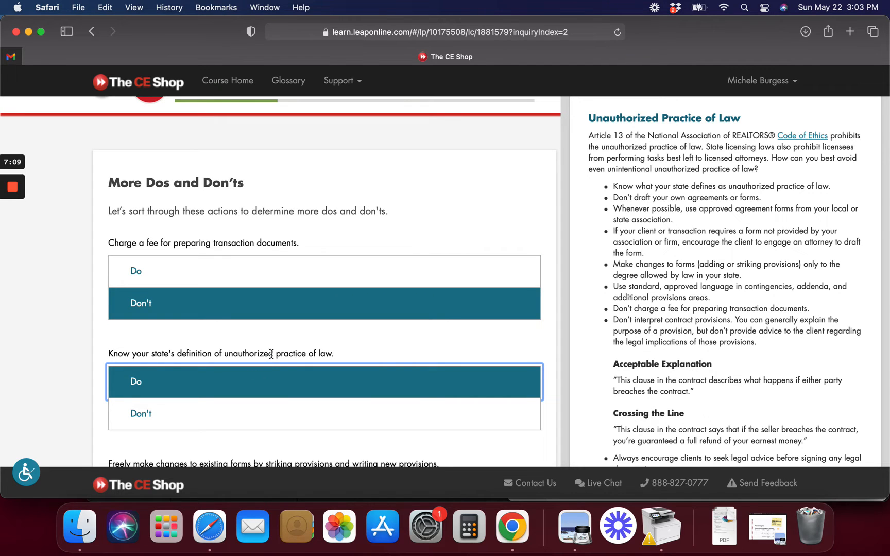
scroll(down, 3)
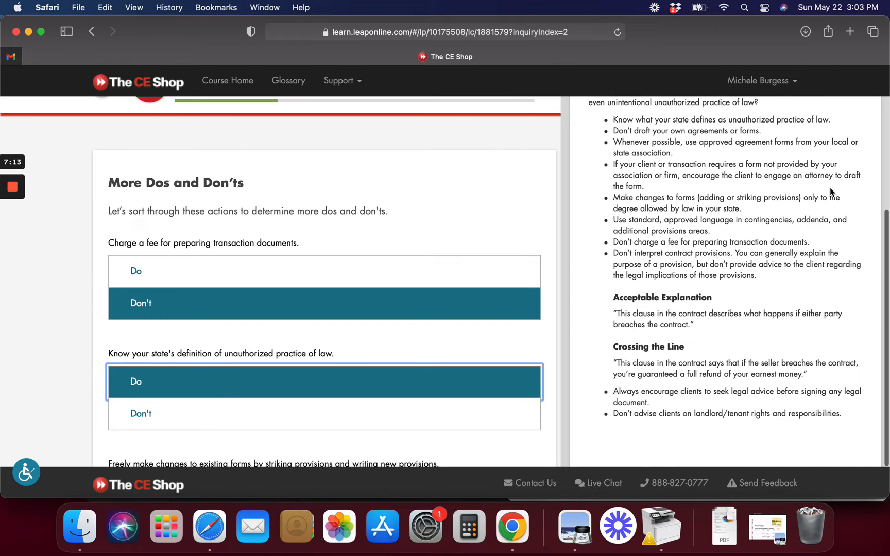
scroll(up, 3)
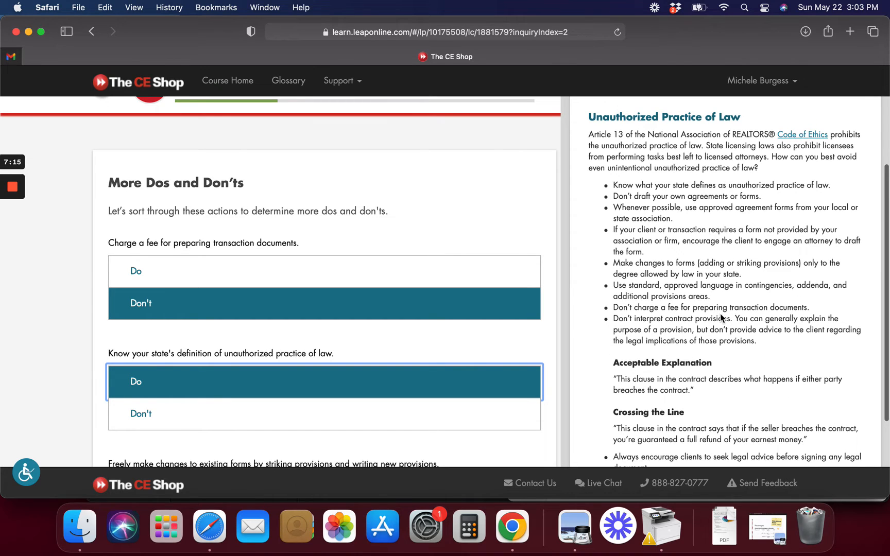
double_click(710, 307)
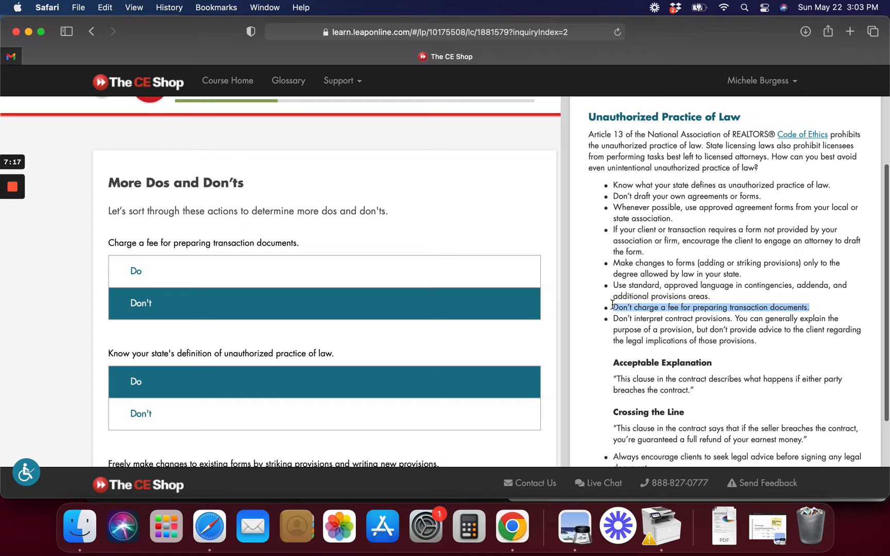
scroll(down, 3)
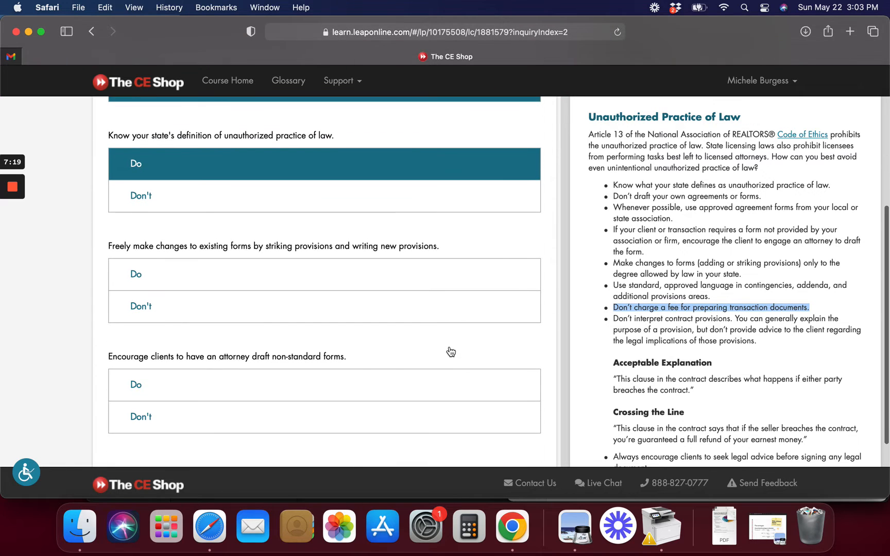
mouse_move(450, 351)
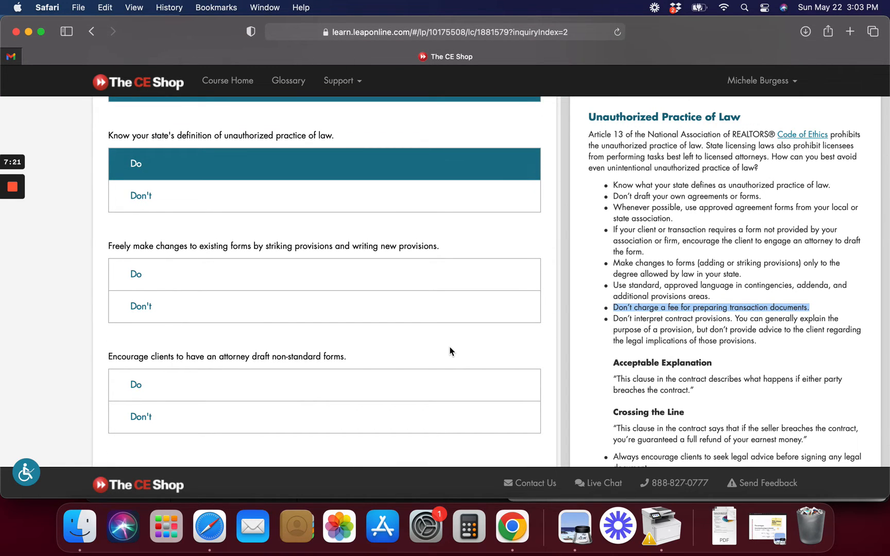
mouse_move(386, 306)
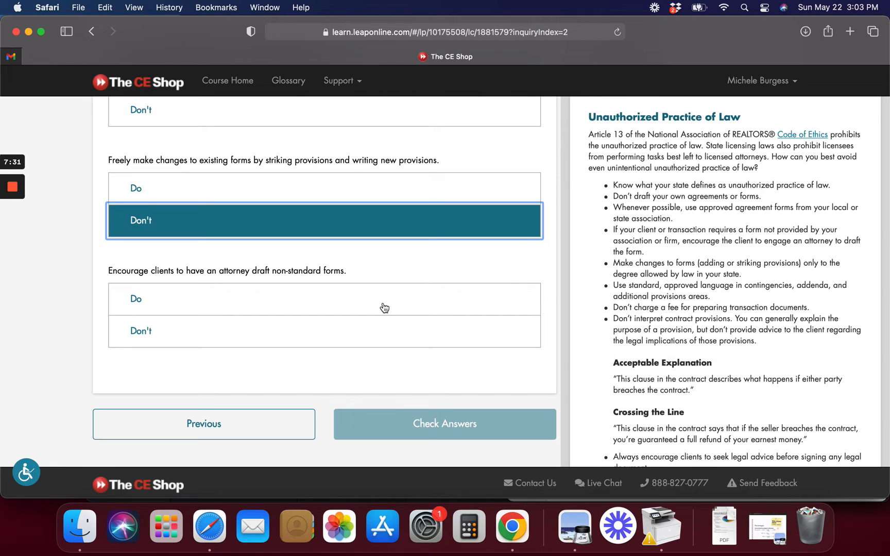
mouse_move(341, 317)
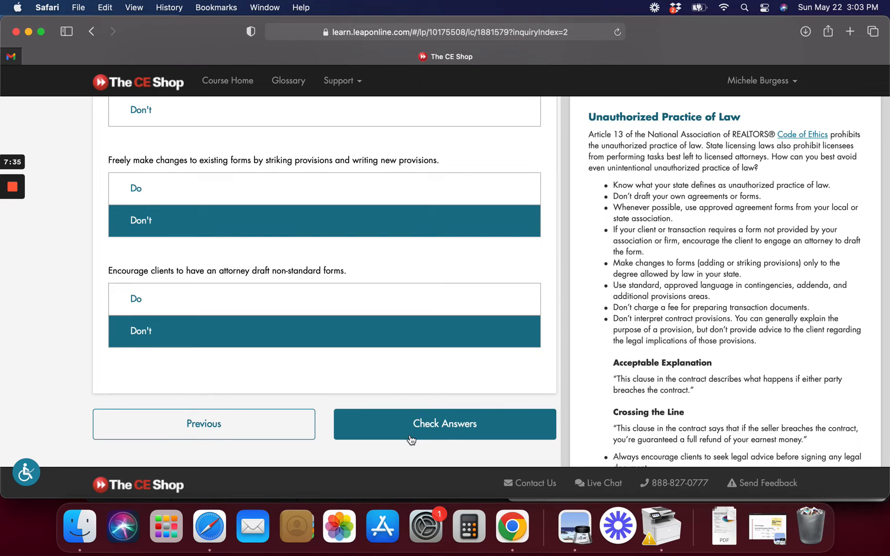
Check answers, retry with freely changing existing forms as Don't, and reach Tenant Rights.
click(444, 423)
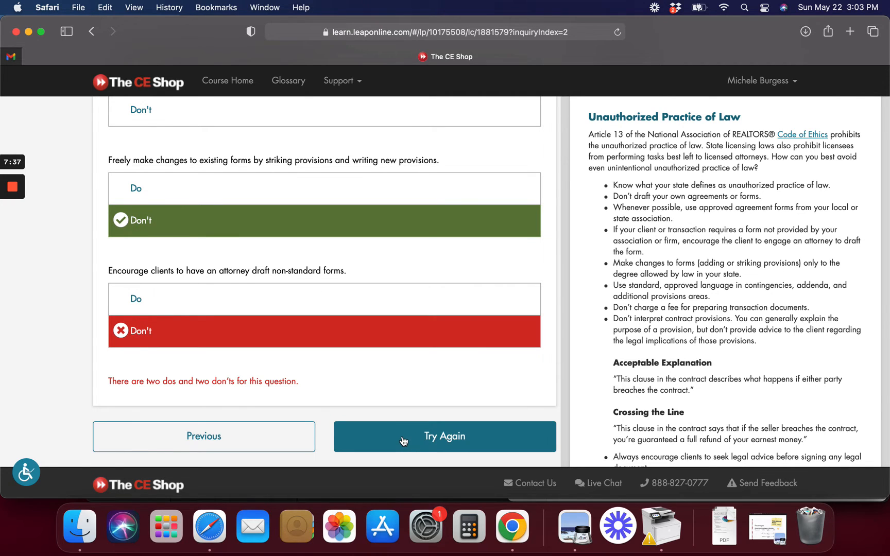
click(444, 436)
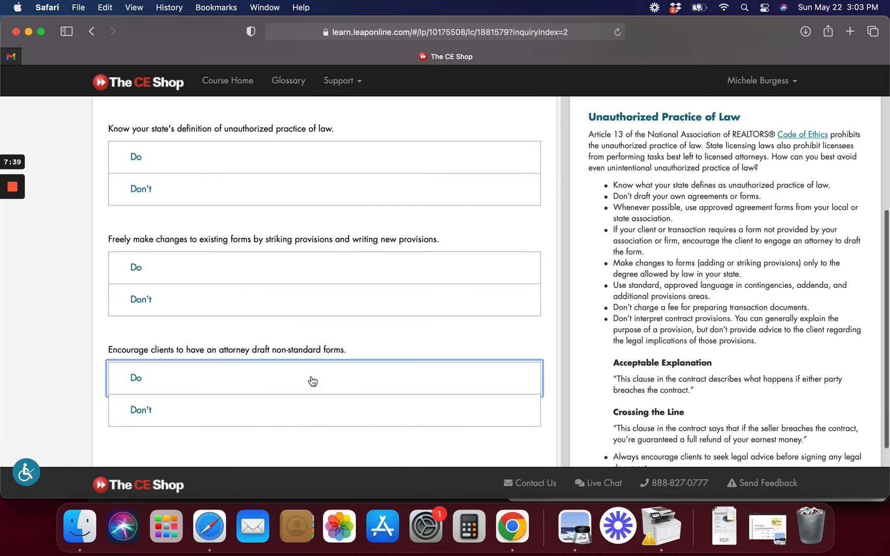
click(294, 299)
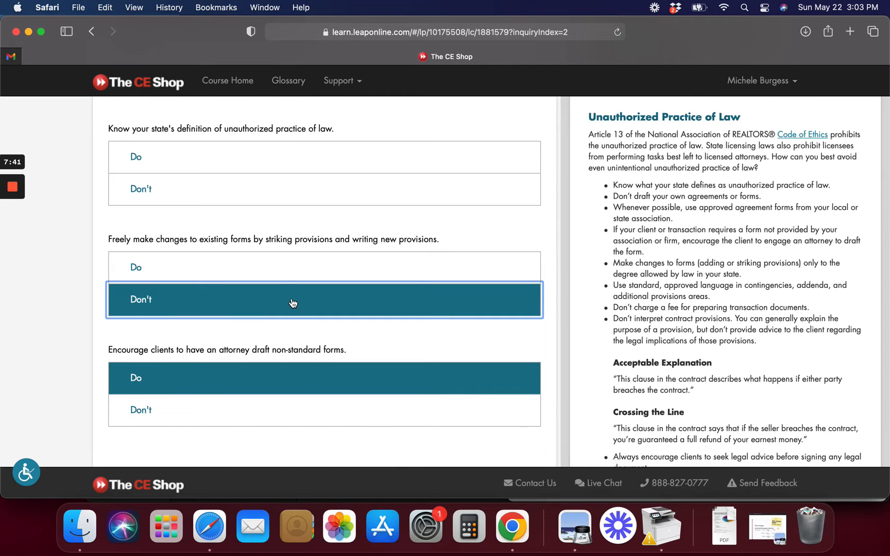
mouse_move(265, 192)
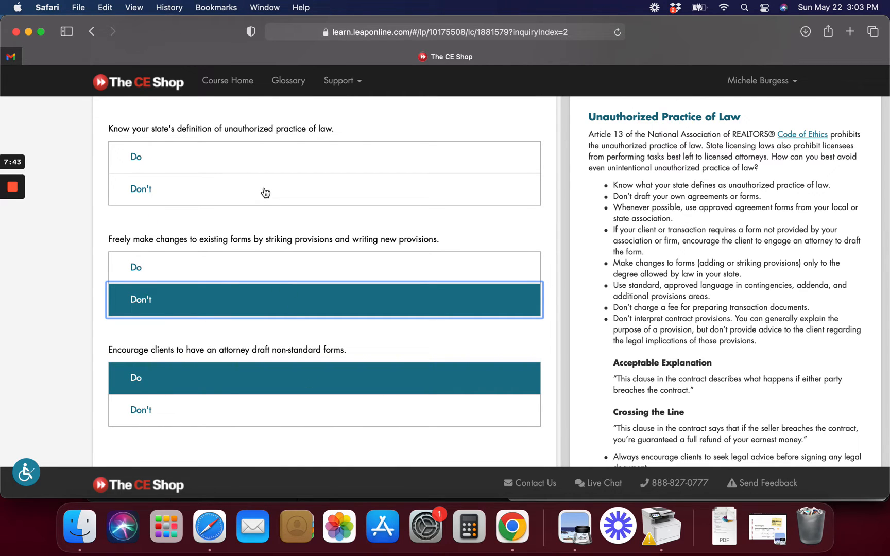
scroll(up, 3)
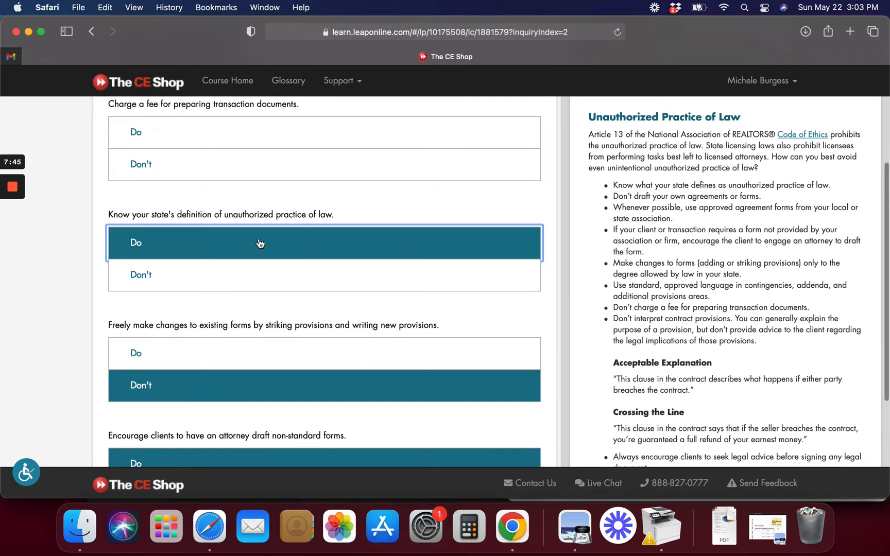
scroll(up, 3)
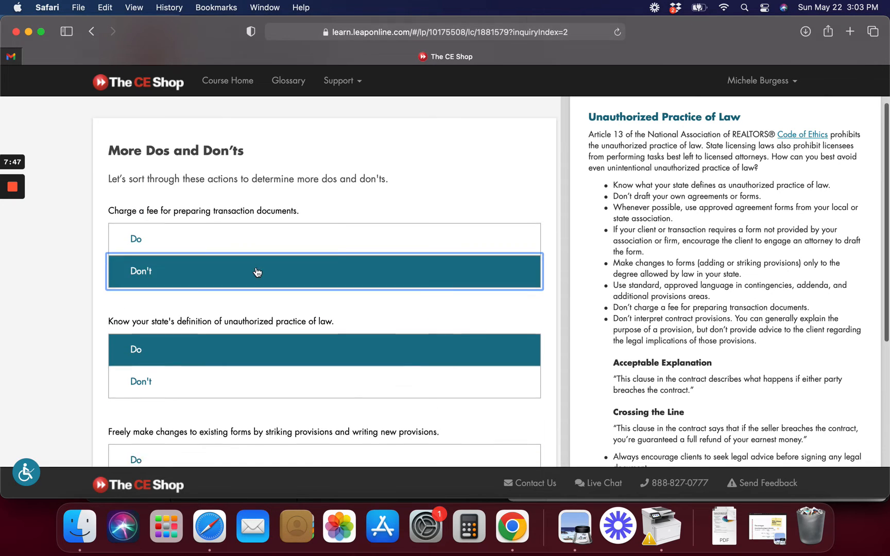
click(257, 272)
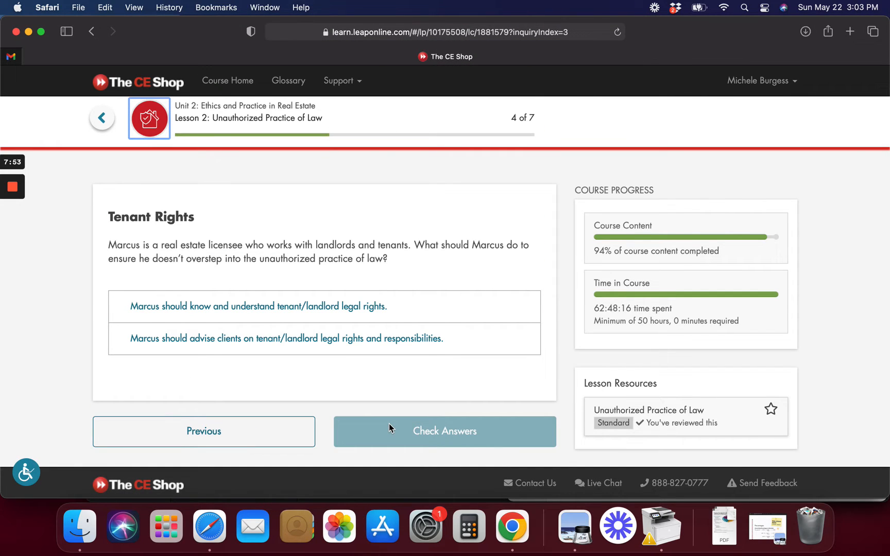
mouse_move(699, 410)
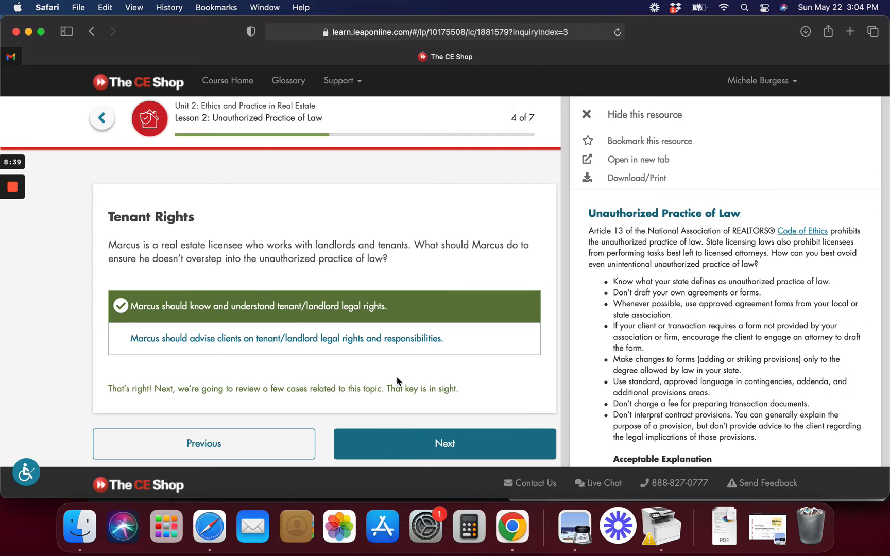
Move on from the correct Tenant Rights answer to Frannie's Clause, page 5 of 7.
click(445, 443)
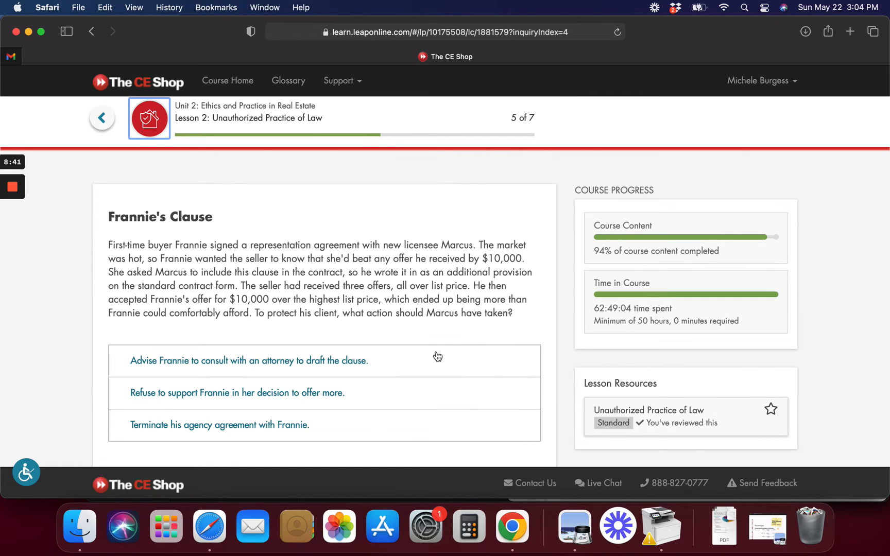
Answer Frannie's Clause by advising her to consult an attorney, and check the answer.
click(648, 410)
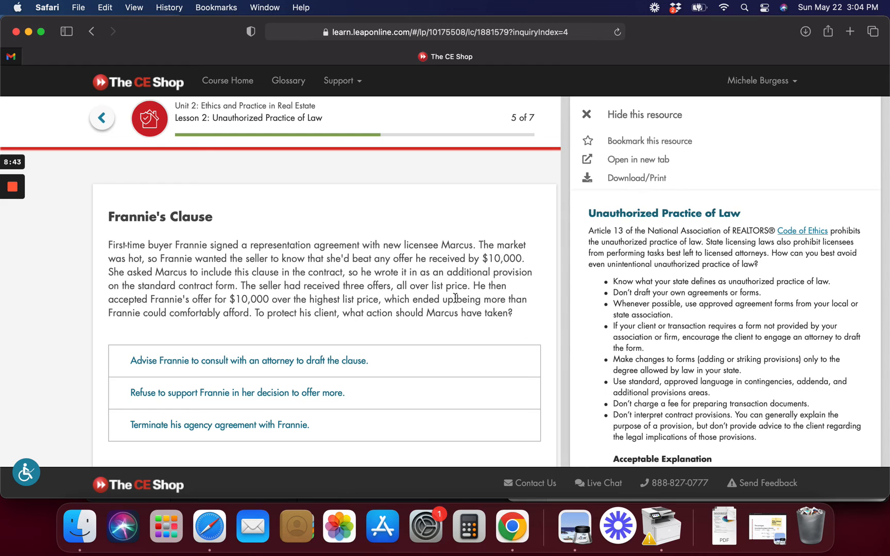
scroll(down, 3)
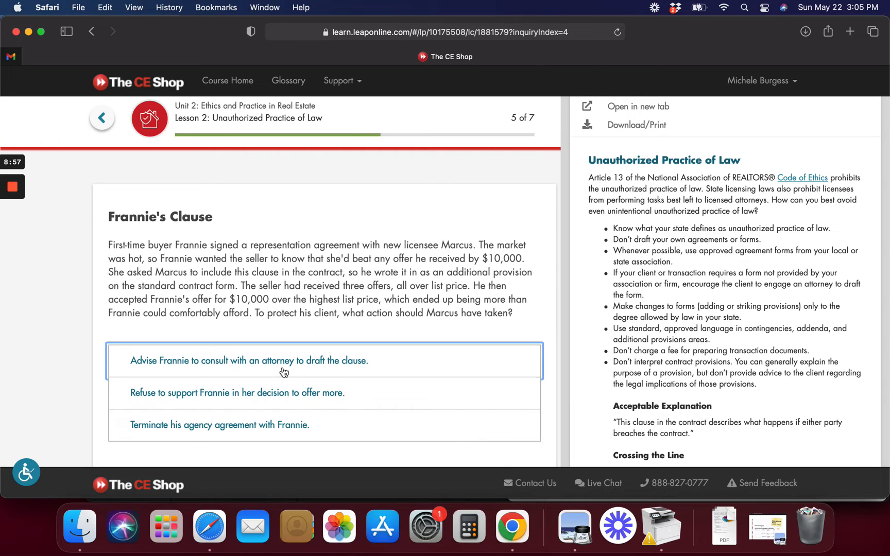
click(248, 360)
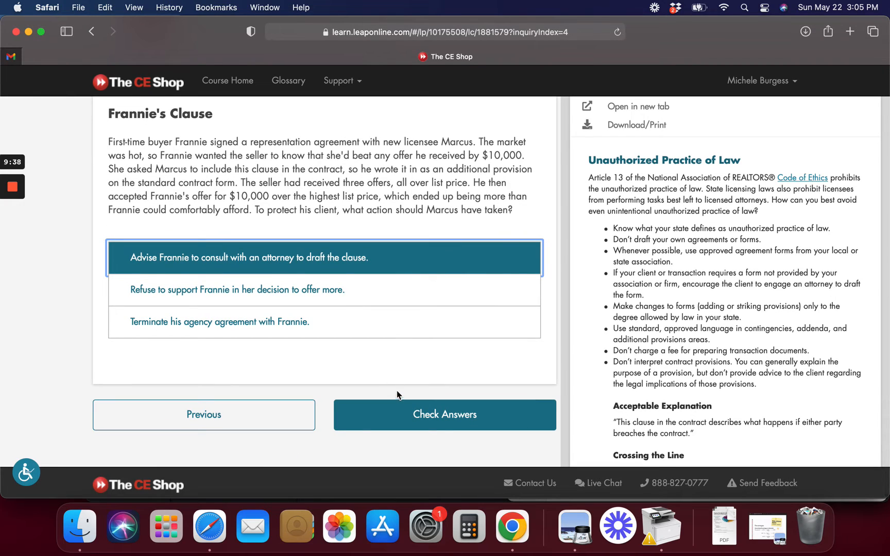
click(445, 414)
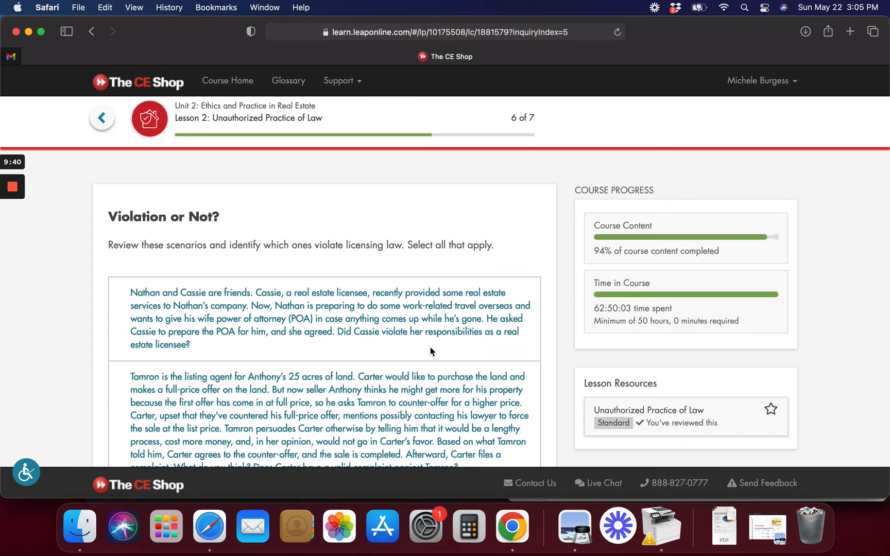
Mark Violation or Not? scenarios as violations, retrying after a partial answer, then advance.
scroll(down, 3)
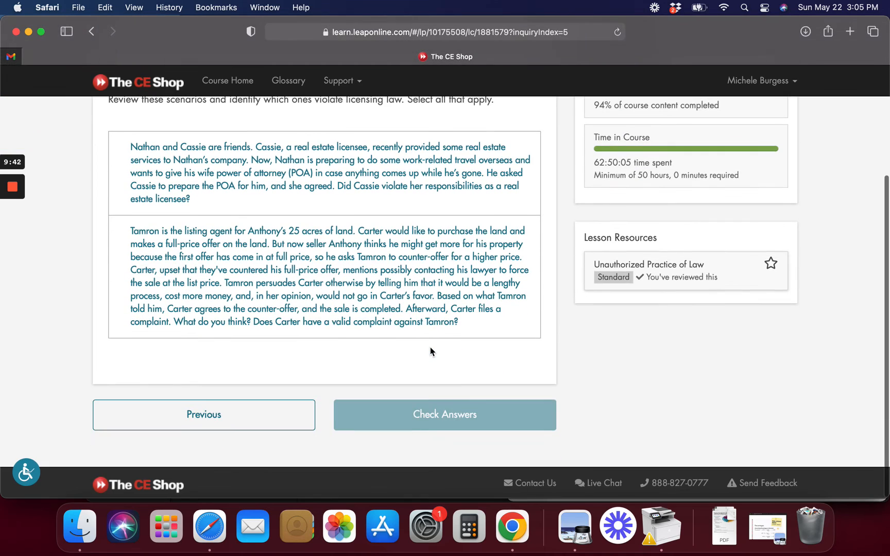
click(648, 265)
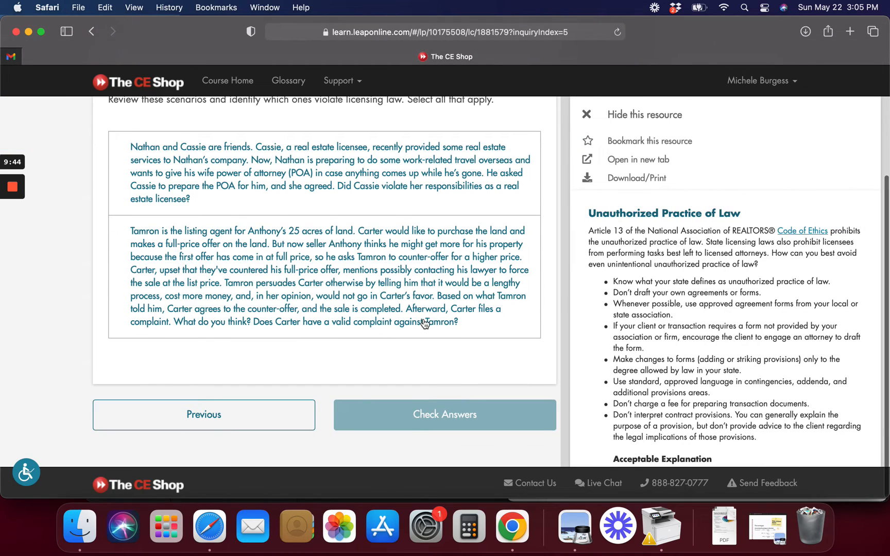
scroll(up, 3)
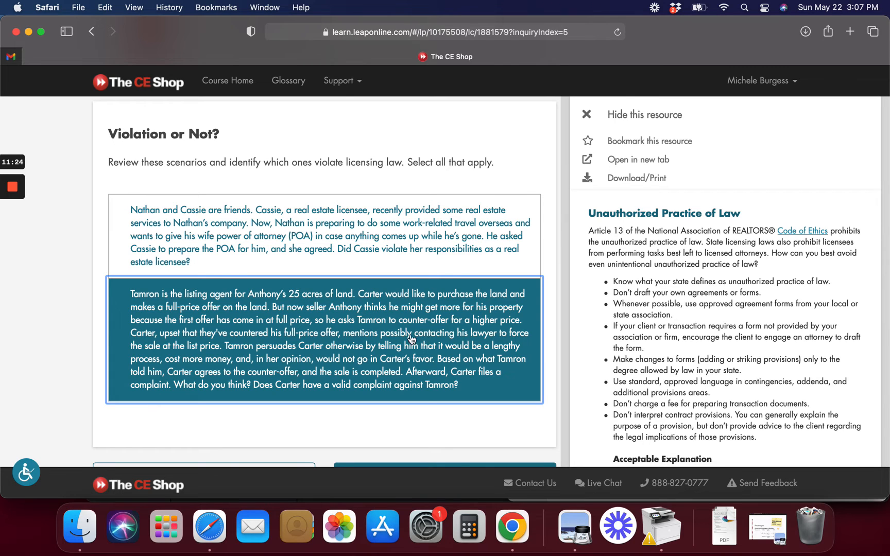
scroll(down, 3)
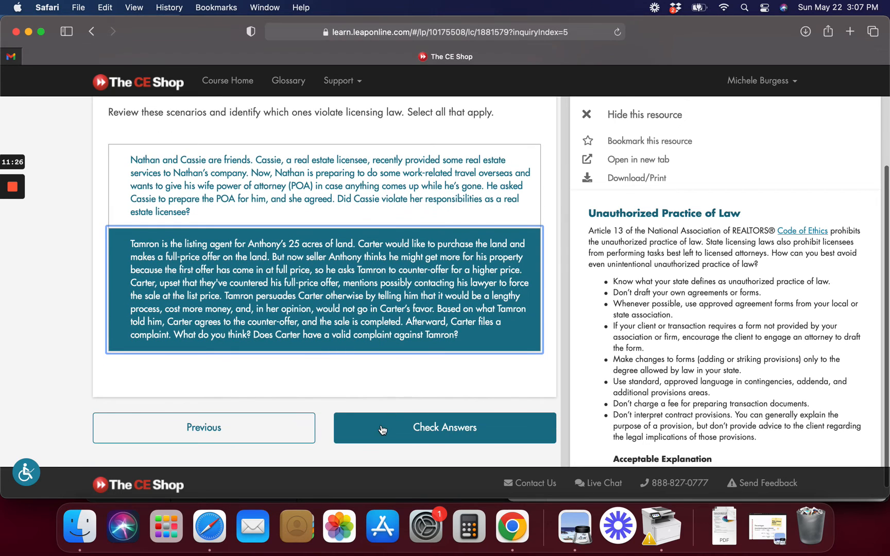
click(444, 427)
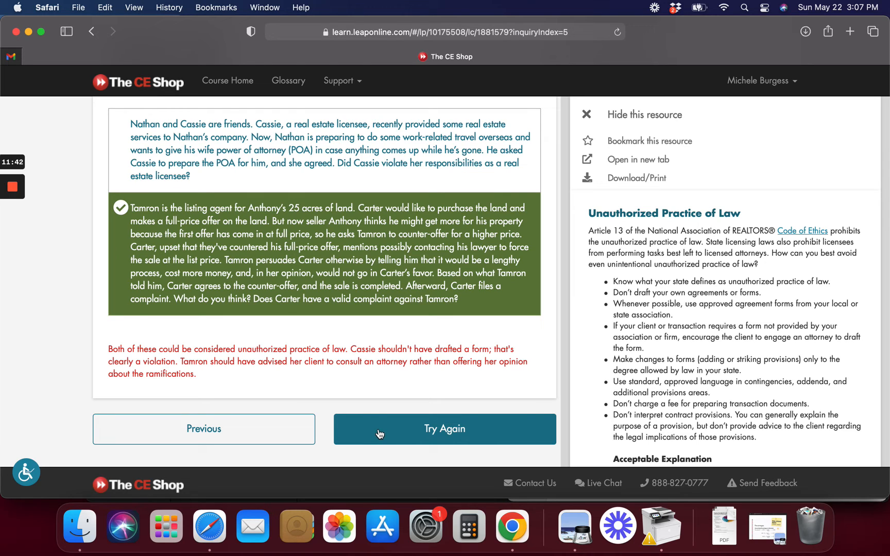
click(444, 428)
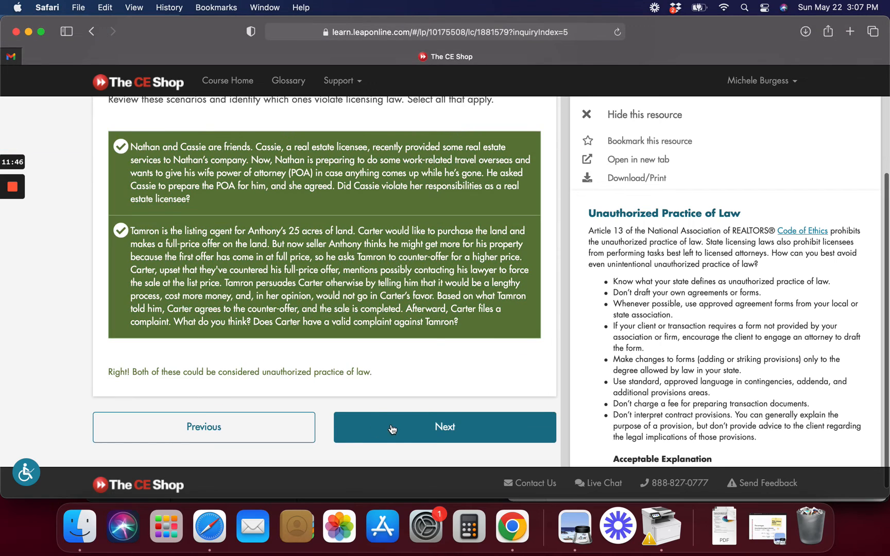
click(444, 427)
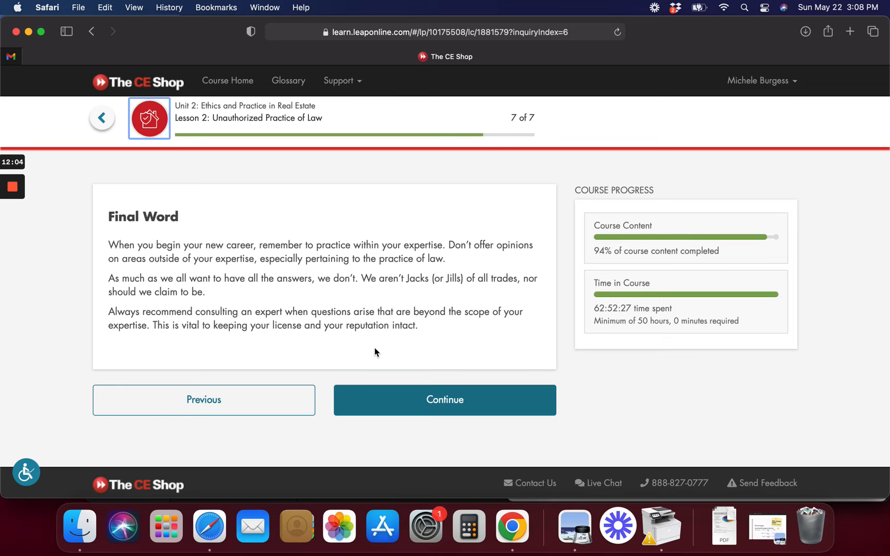
mouse_move(384, 348)
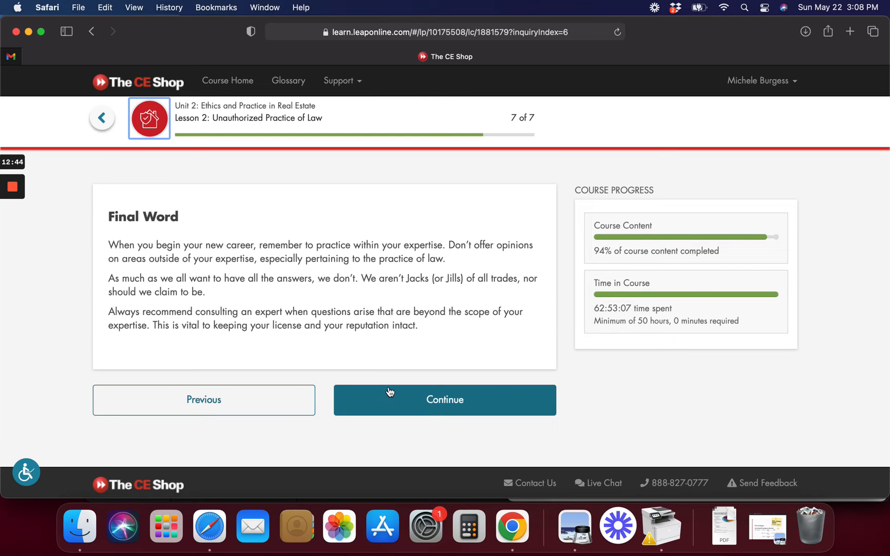
Finish the Final Word page, page 7 of 7, and continue.
click(444, 399)
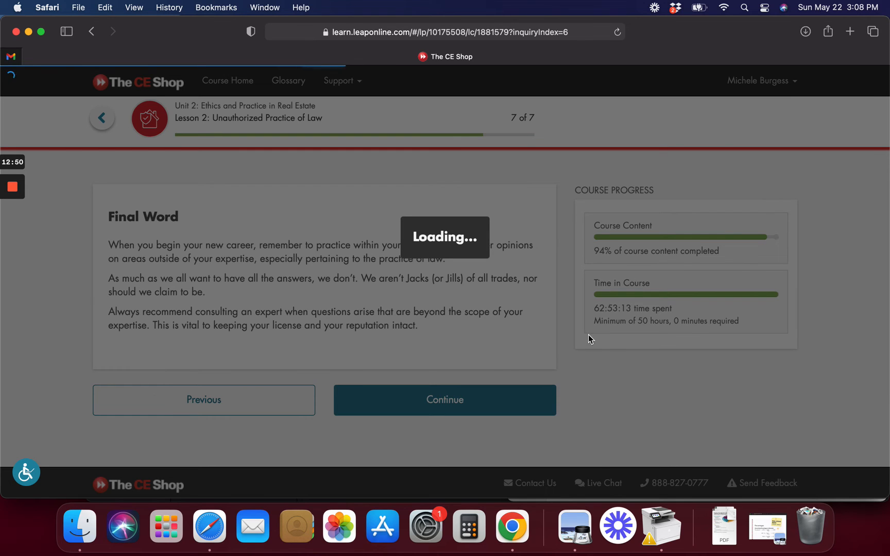
Move from the unit completion page to the Unit 2 exam.
click(444, 400)
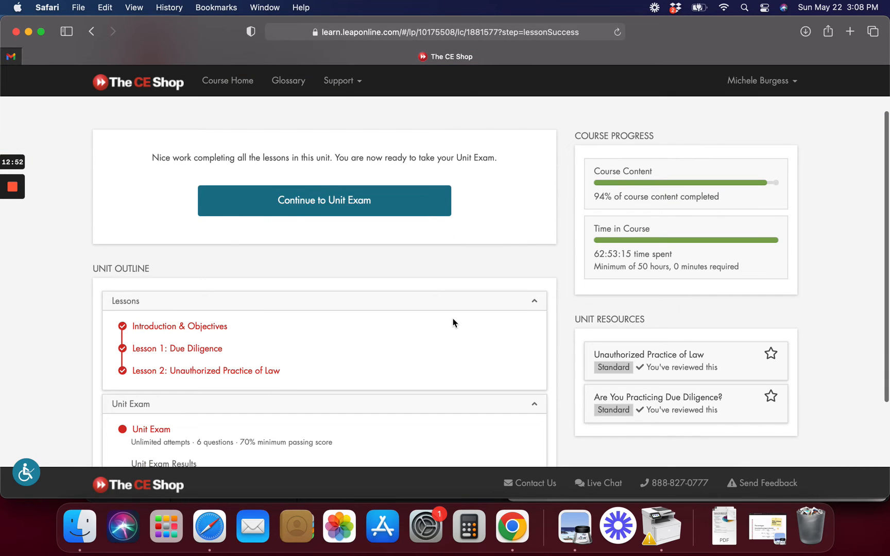
click(323, 200)
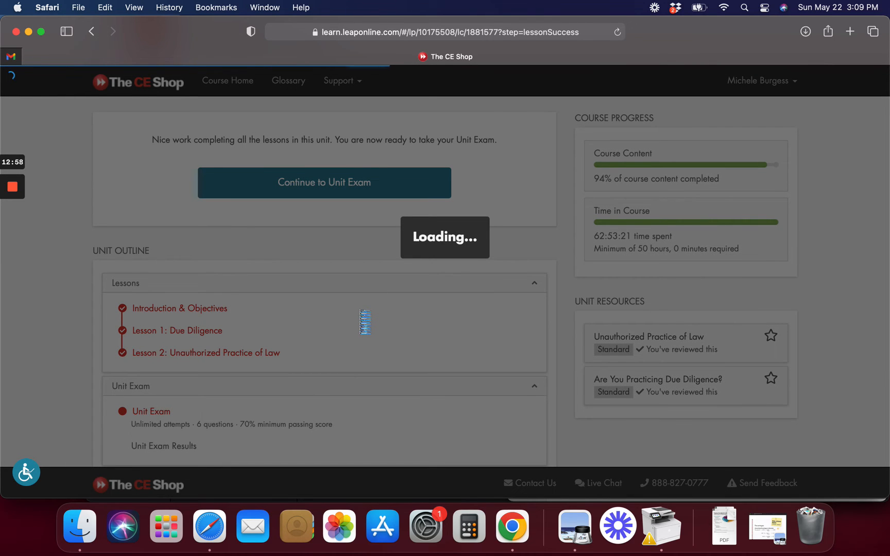
Start the exam; answer filling in contract blanks, then the agent investigating the discrepancy.
click(324, 182)
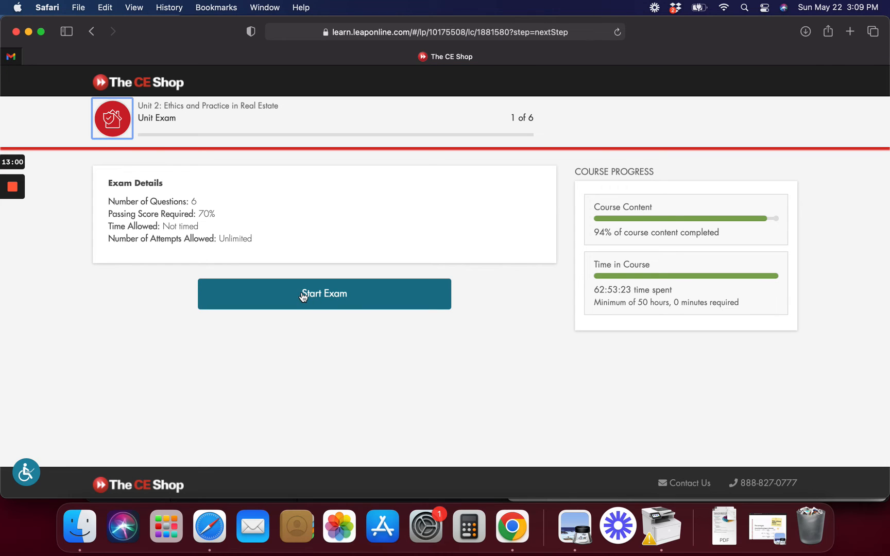
click(323, 293)
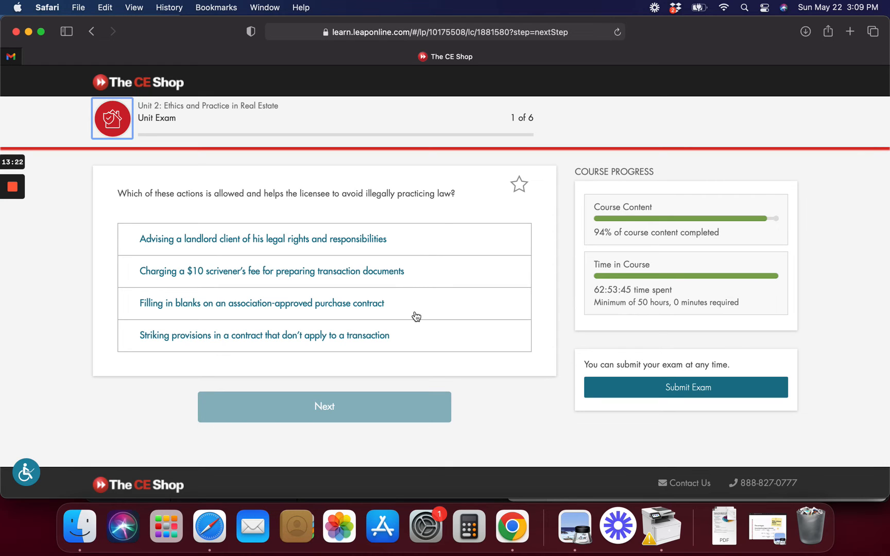
click(260, 303)
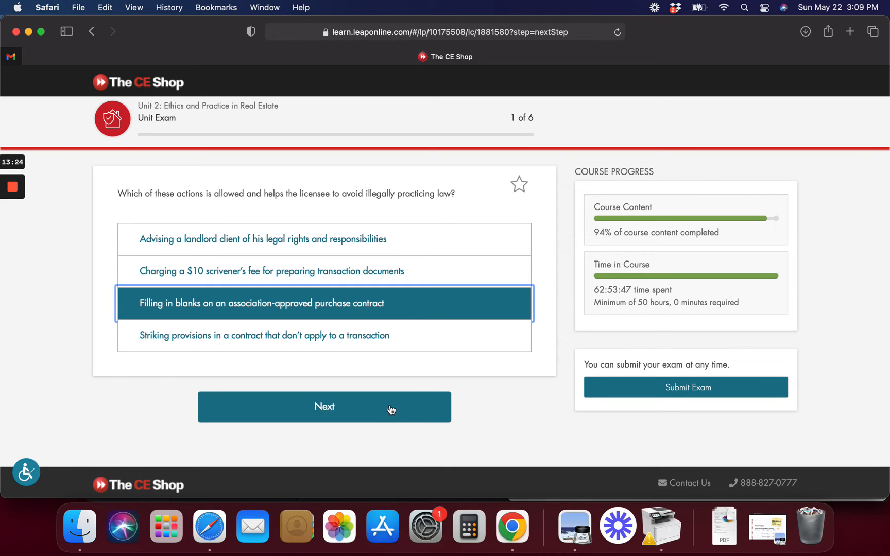
click(324, 406)
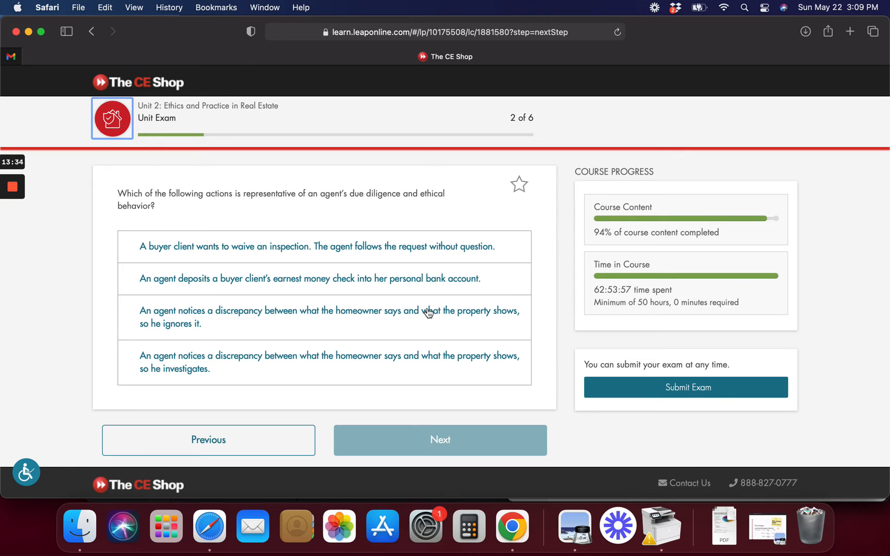
click(329, 362)
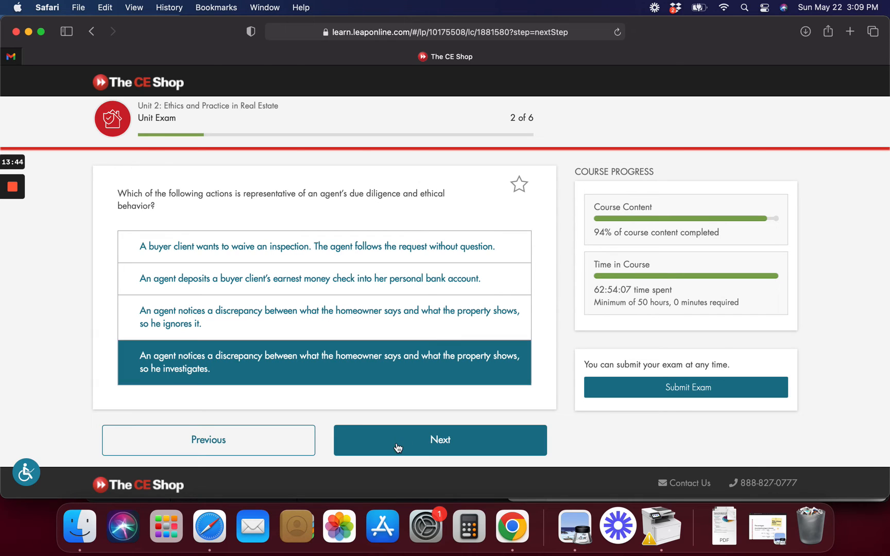
click(439, 440)
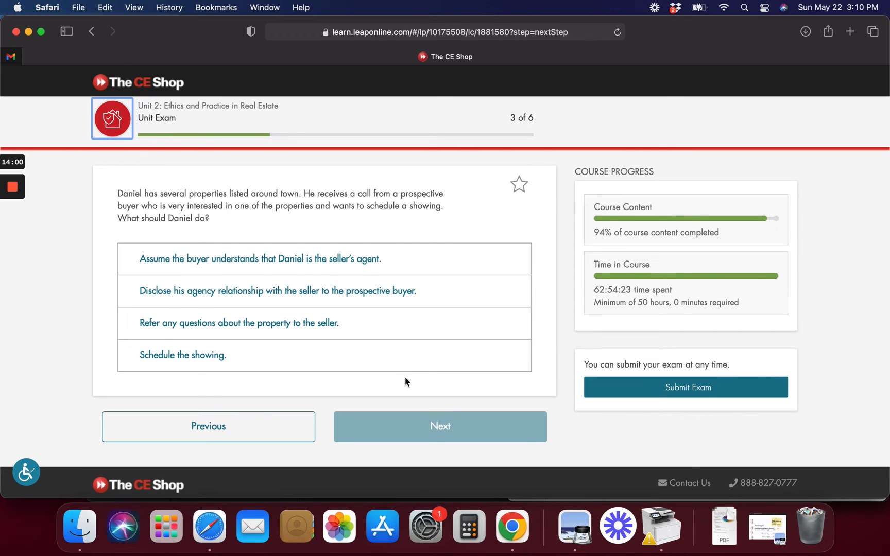
Answer question 3 with disclosing the agency relationship and question 4 with joint tenants.
click(282, 355)
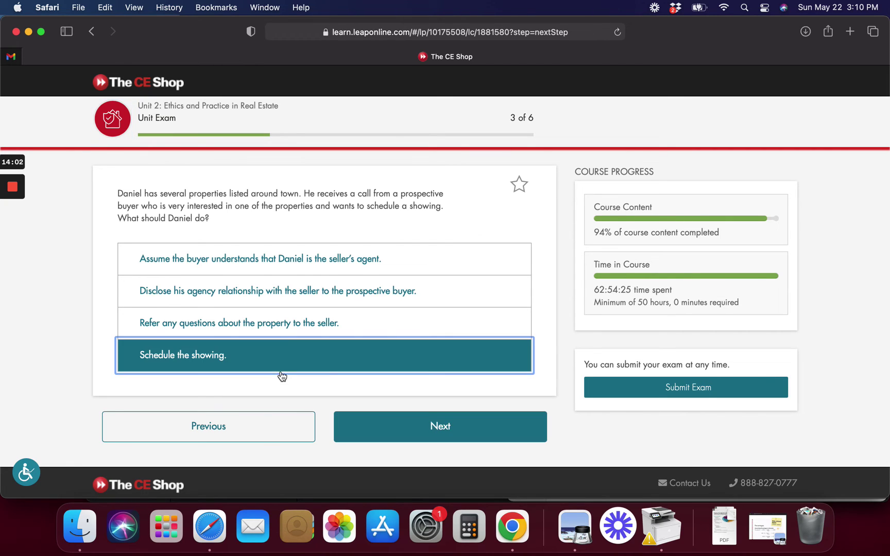
mouse_move(306, 295)
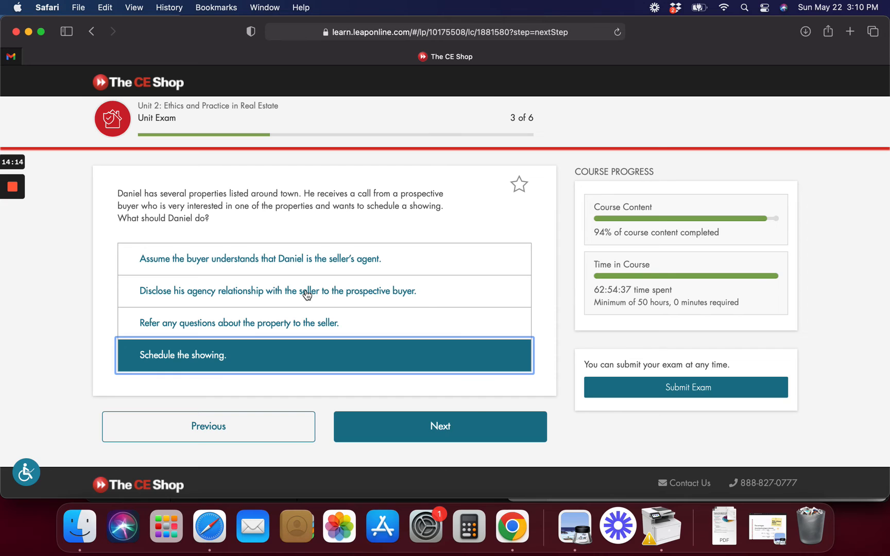
click(278, 290)
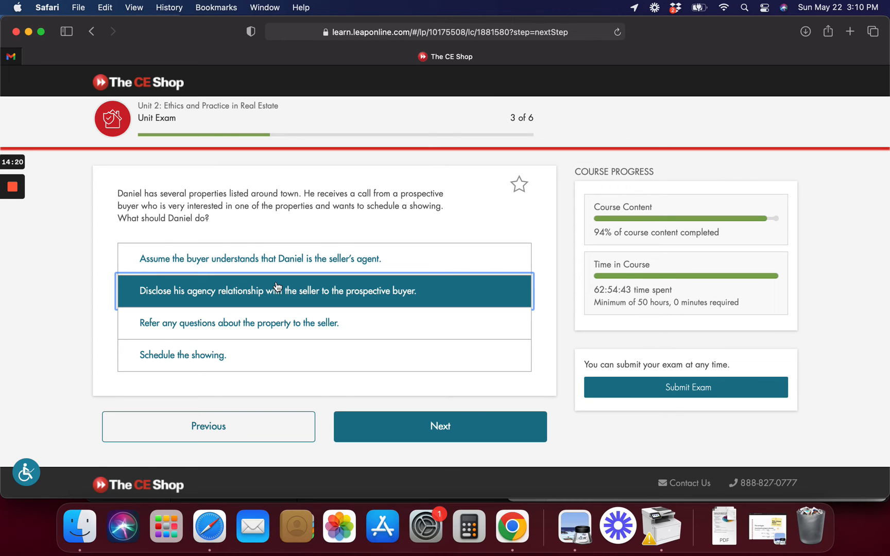
mouse_move(420, 269)
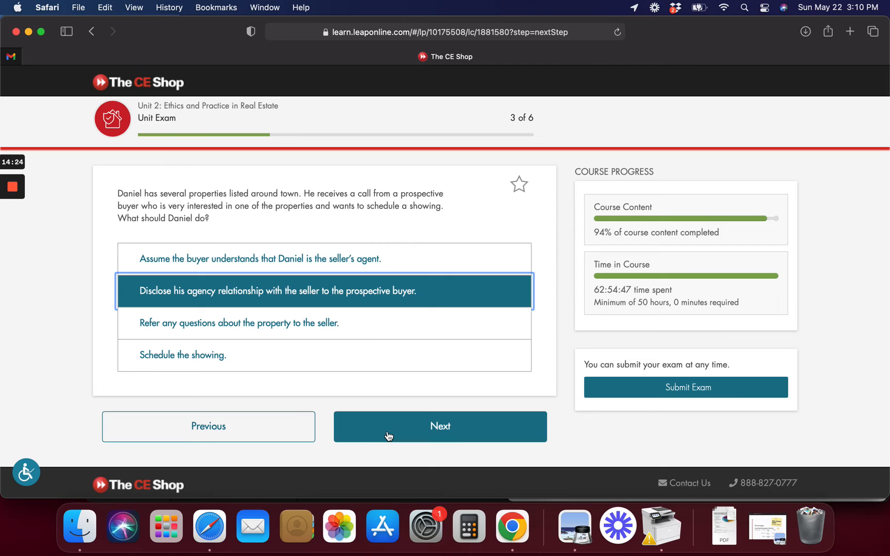
click(439, 426)
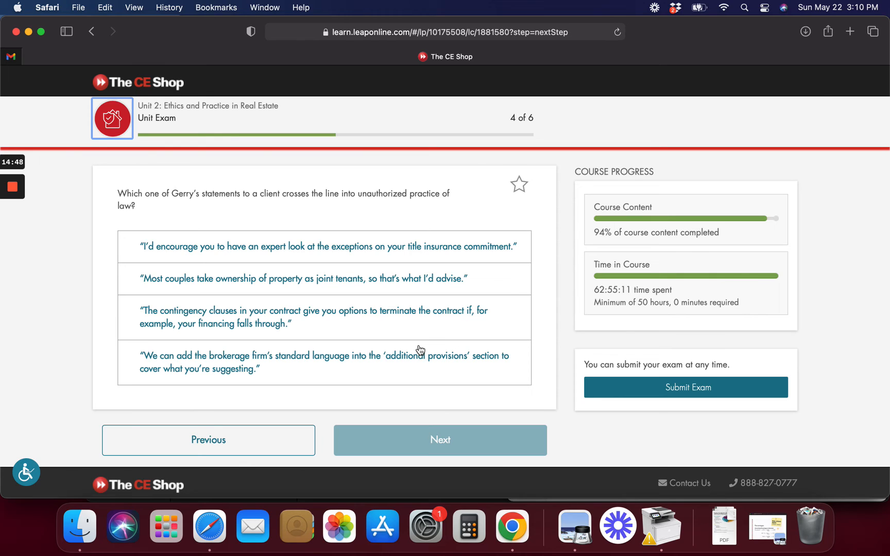
mouse_move(405, 283)
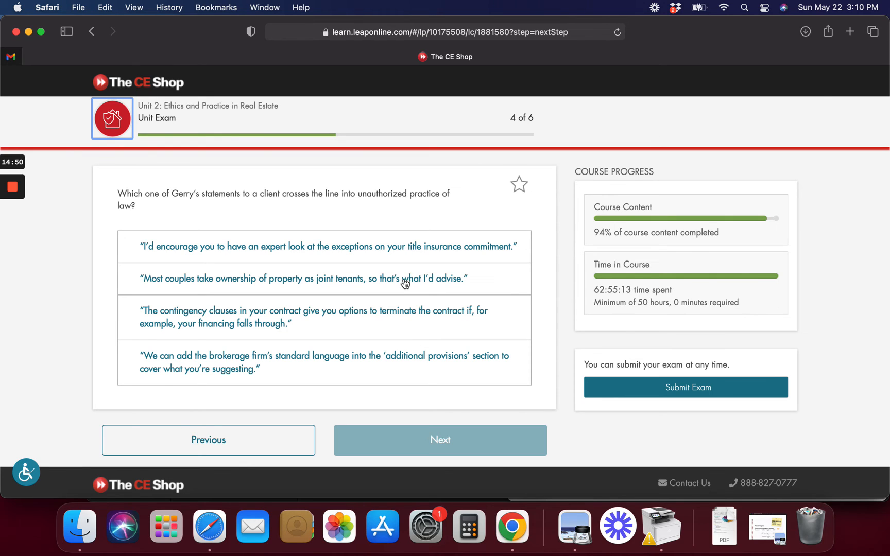
click(302, 278)
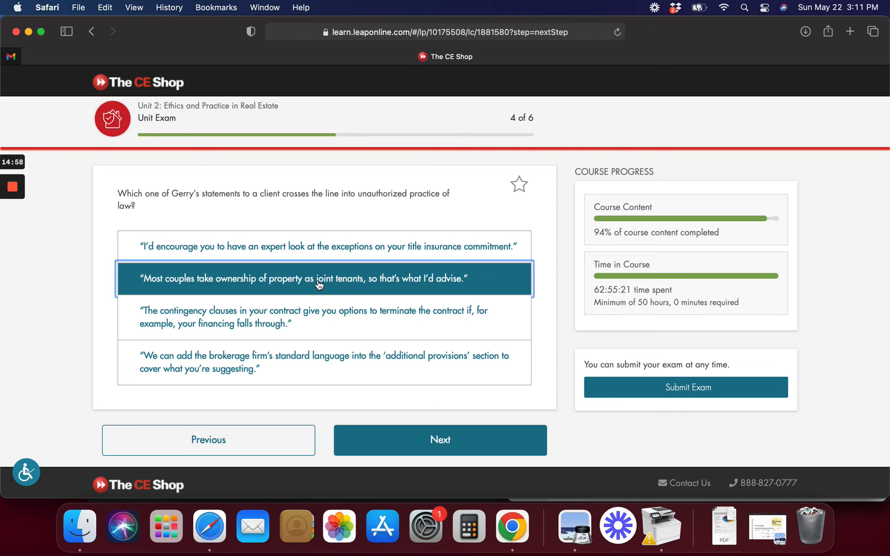
mouse_move(398, 407)
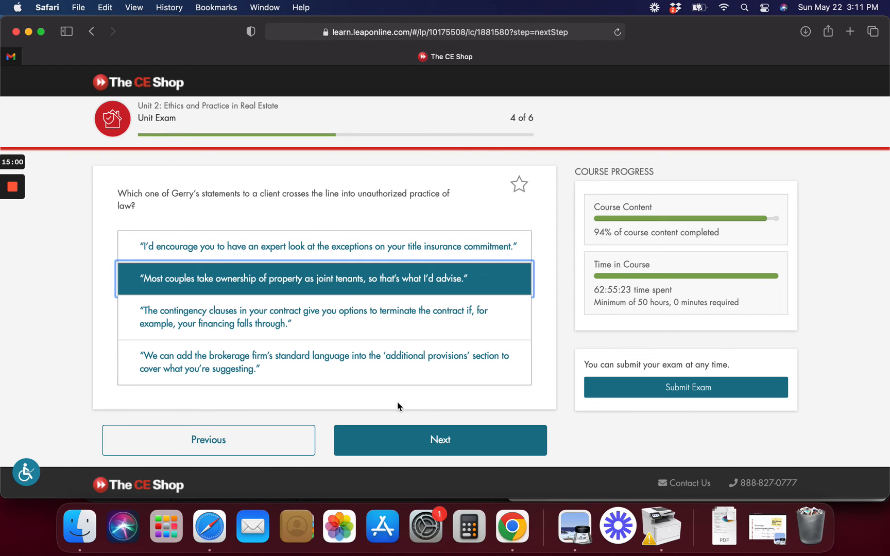
click(440, 440)
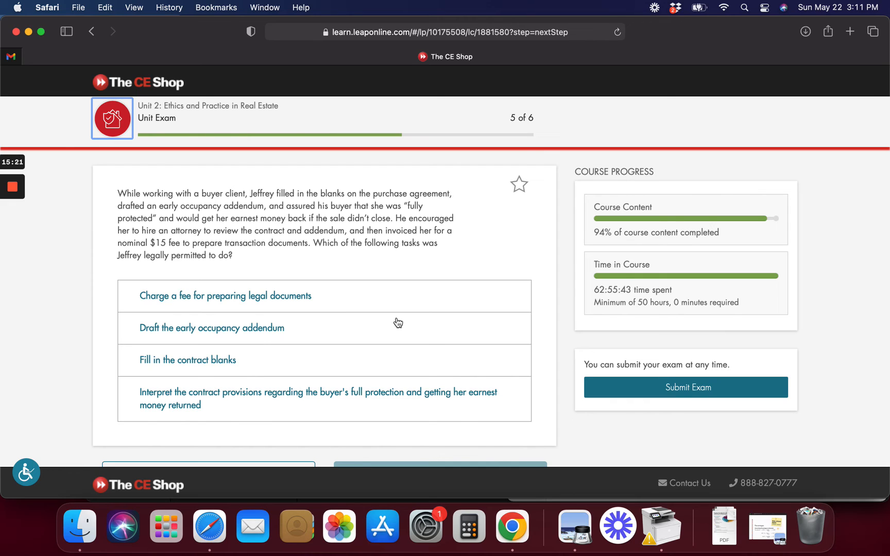
Answer 'Fill in the contract blanks' and 'Follow brokerage procedure', then submit the exam.
click(187, 359)
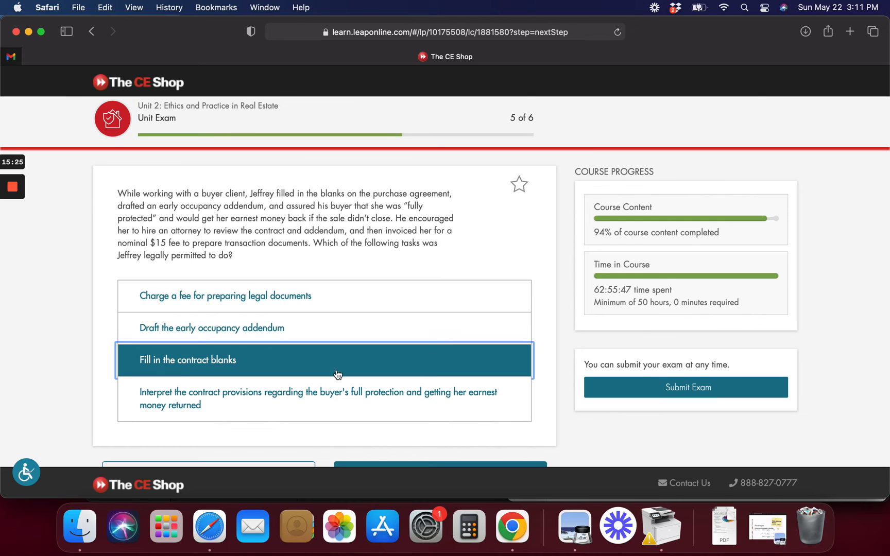
scroll(down, 3)
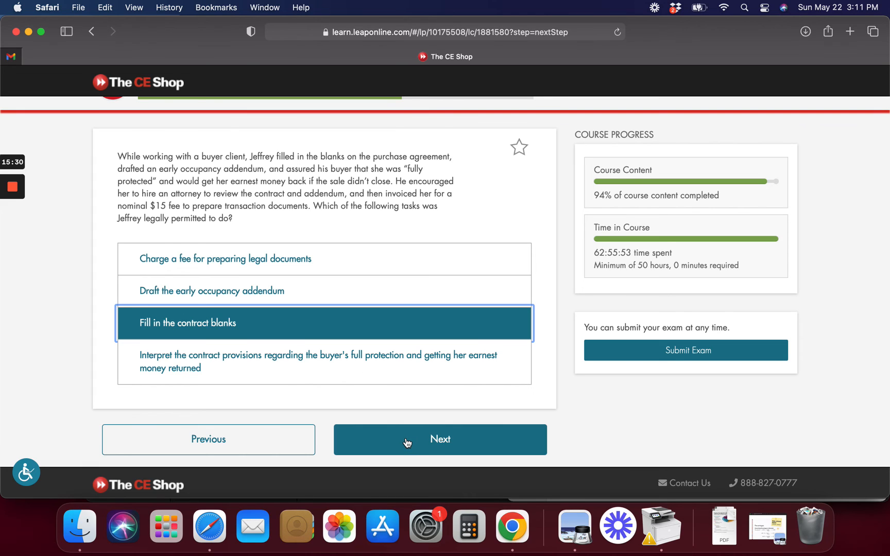
click(439, 439)
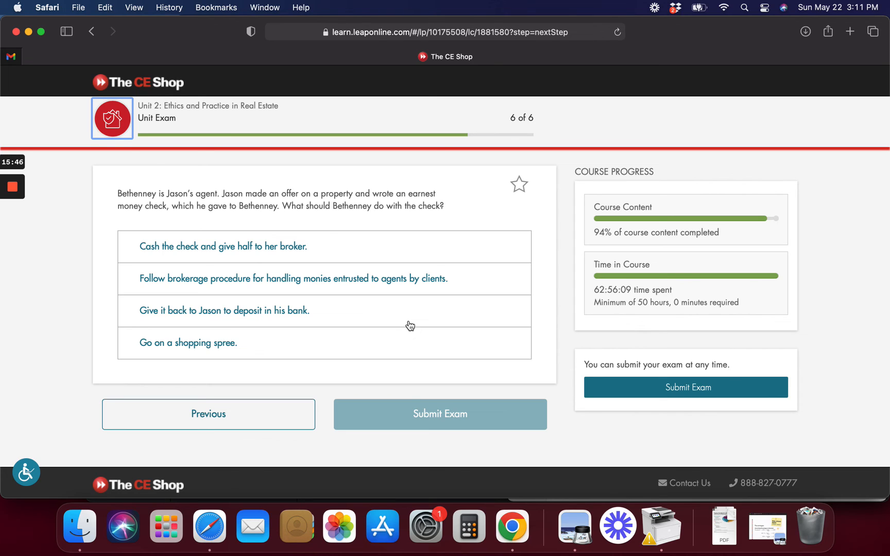
click(293, 278)
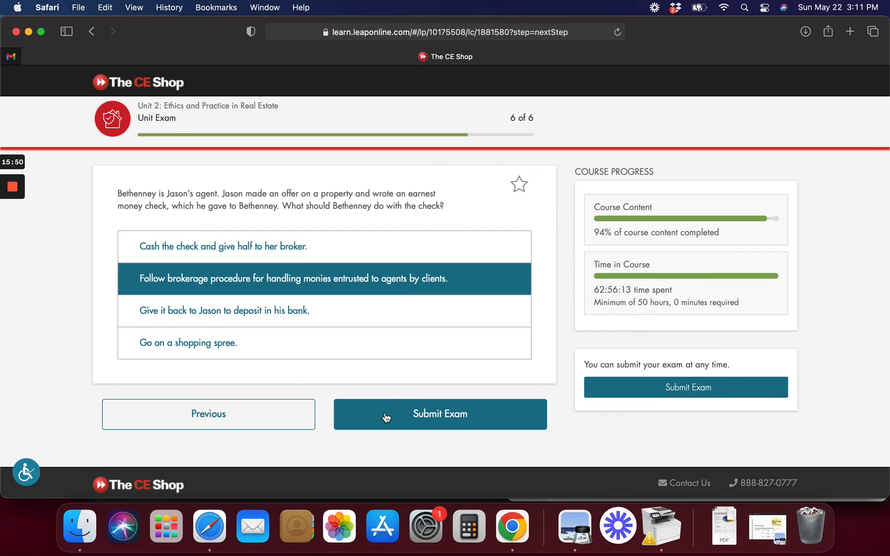
click(439, 414)
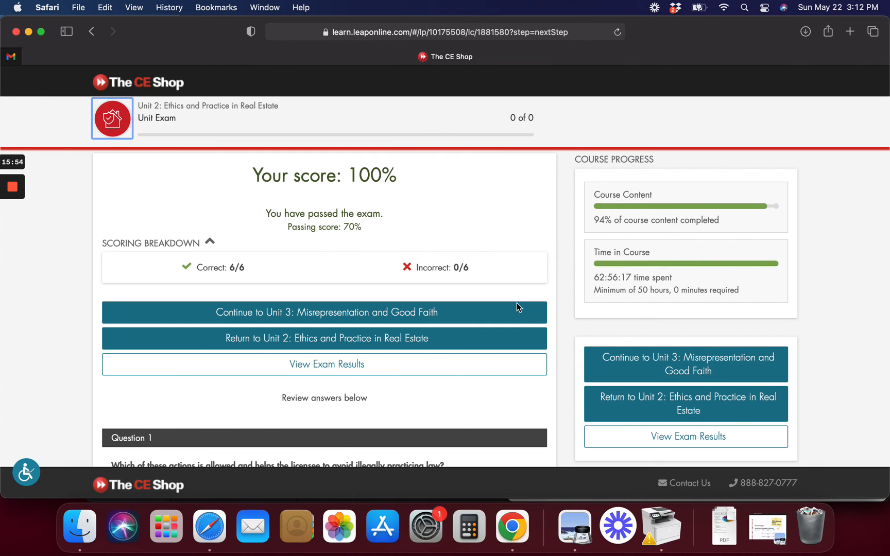
scroll(down, 3)
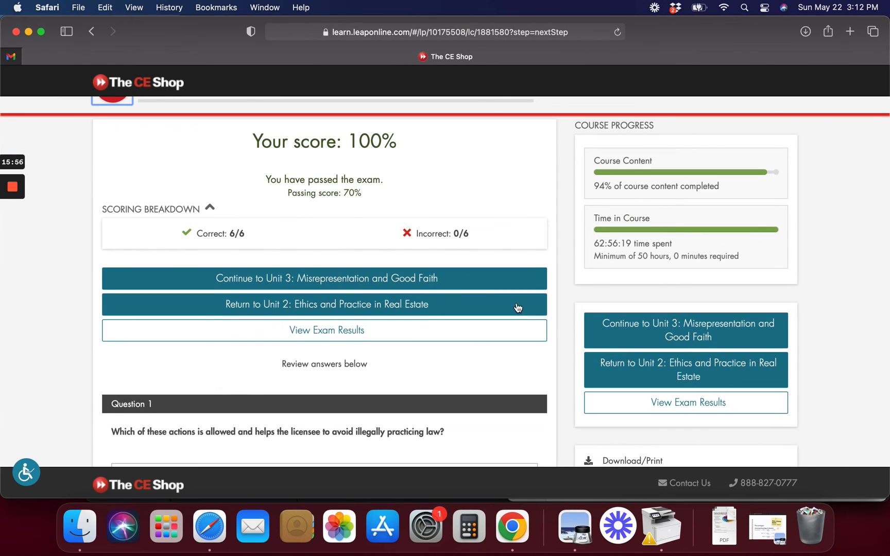
scroll(down, 3)
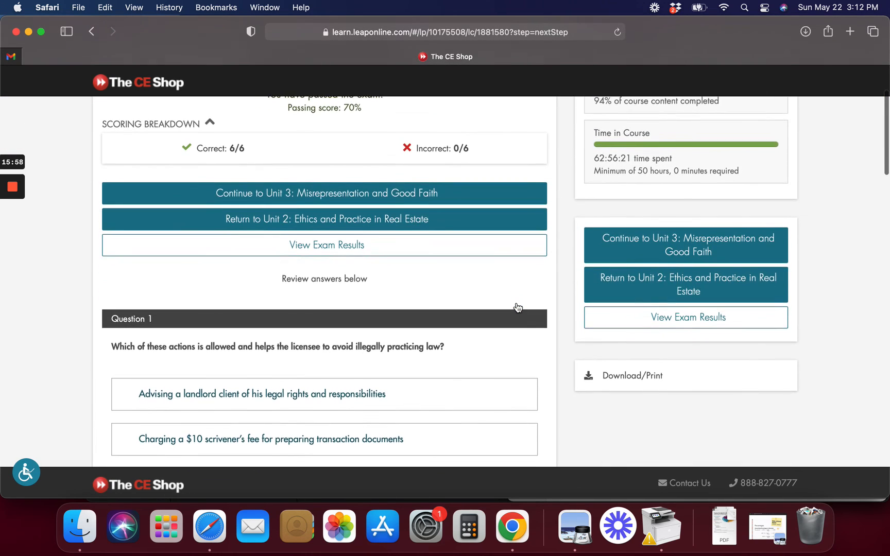
scroll(down, 3)
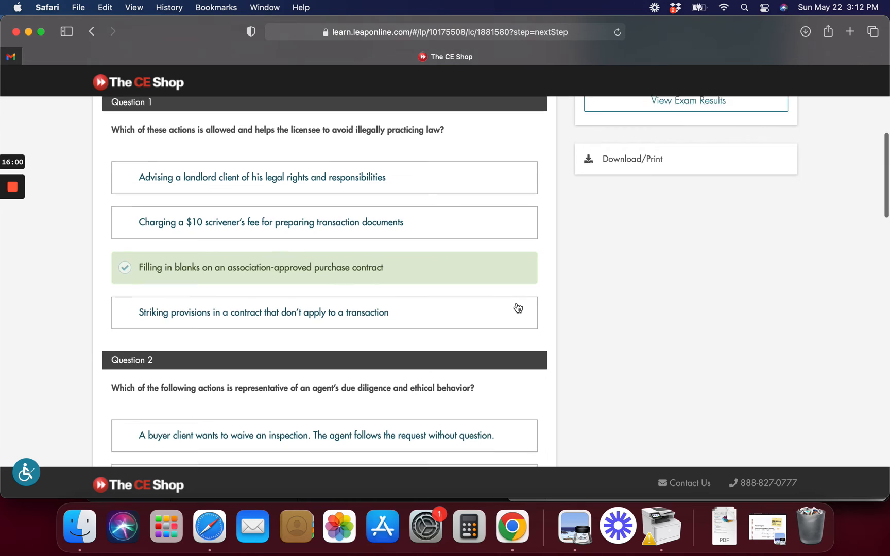
scroll(up, 3)
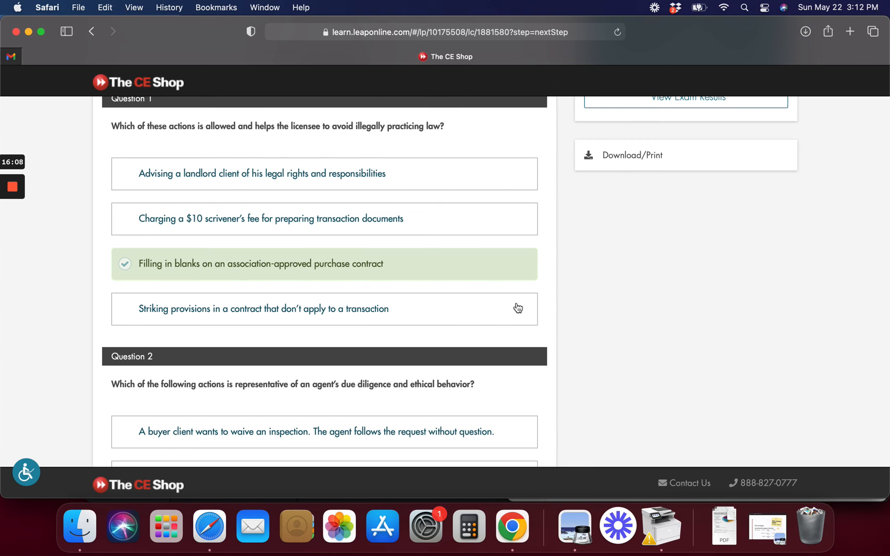
scroll(down, 3)
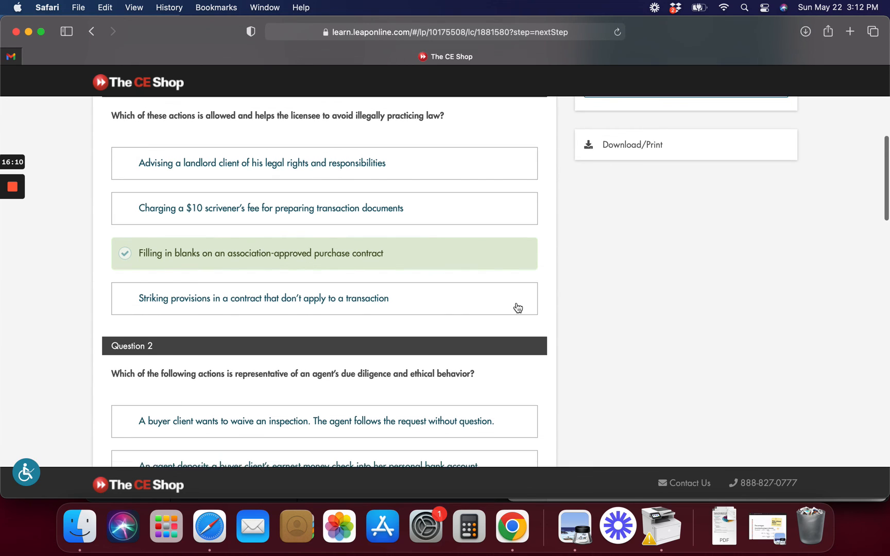
scroll(down, 3)
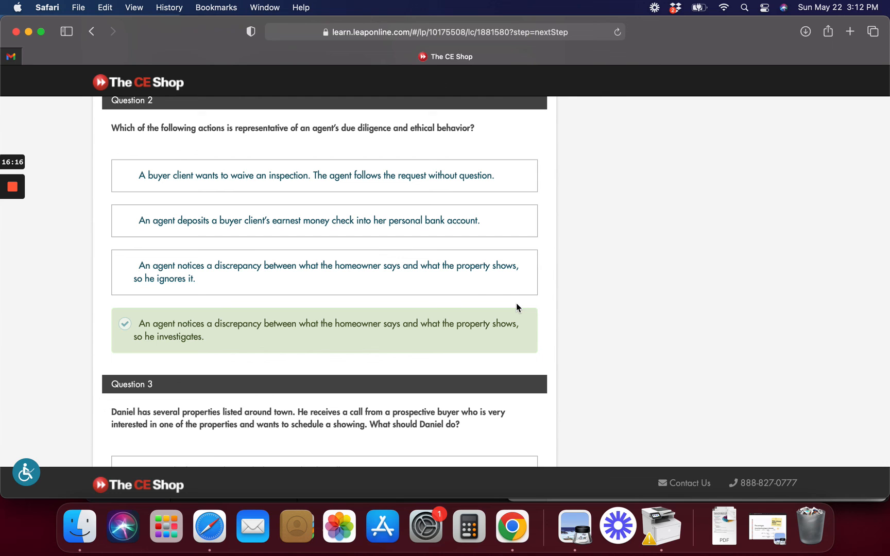
scroll(down, 3)
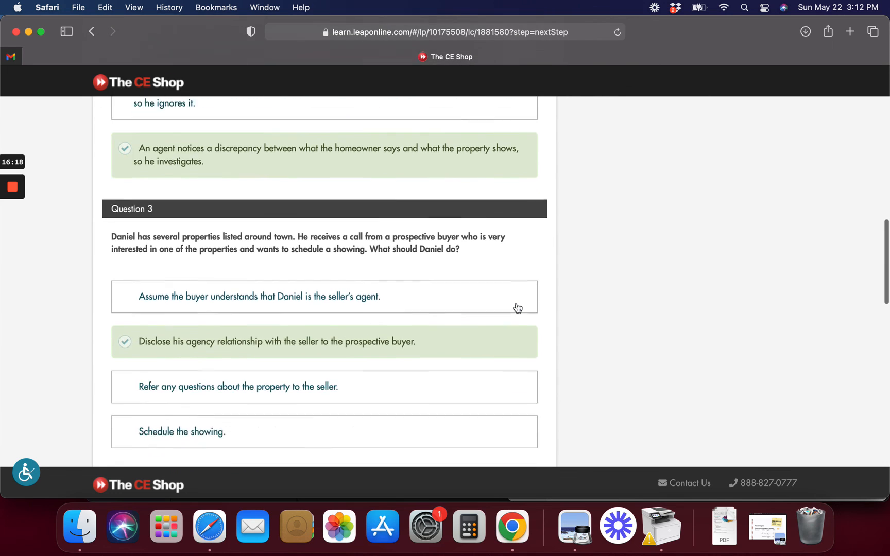
scroll(down, 3)
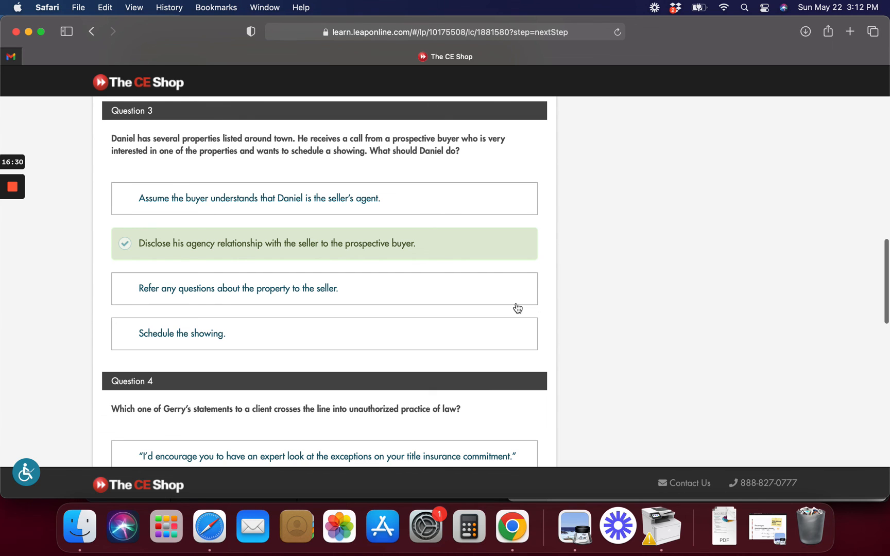
scroll(down, 3)
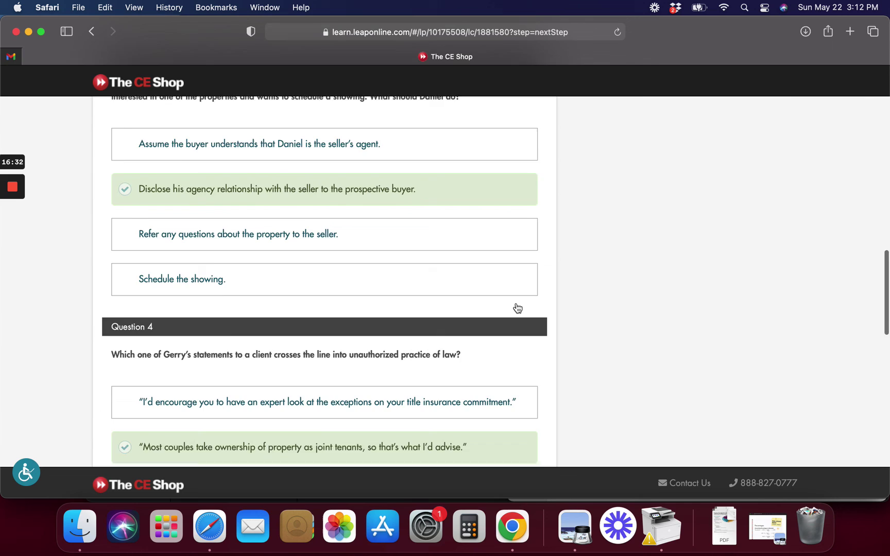
scroll(down, 3)
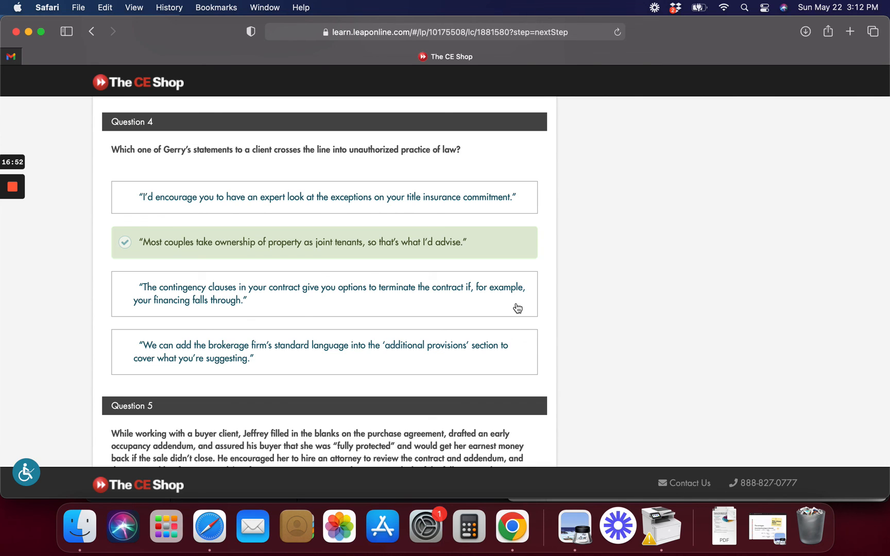
scroll(down, 3)
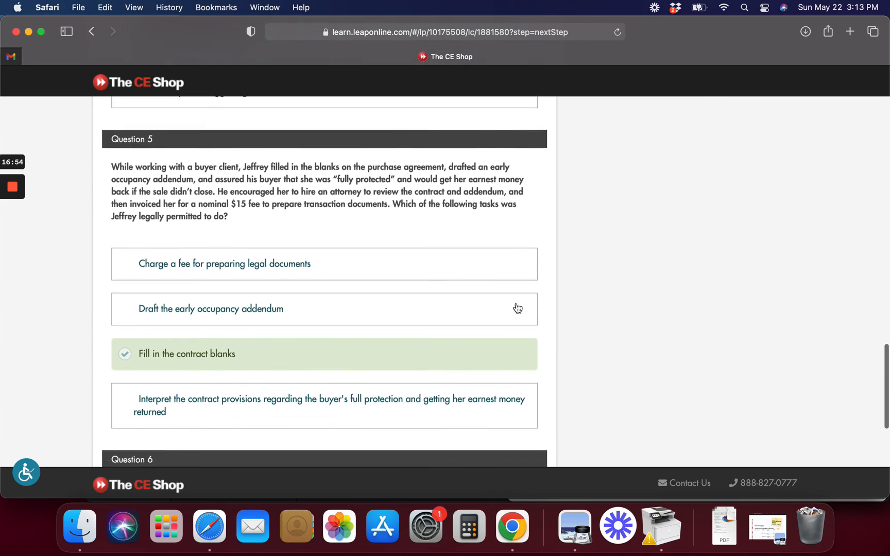
scroll(down, 3)
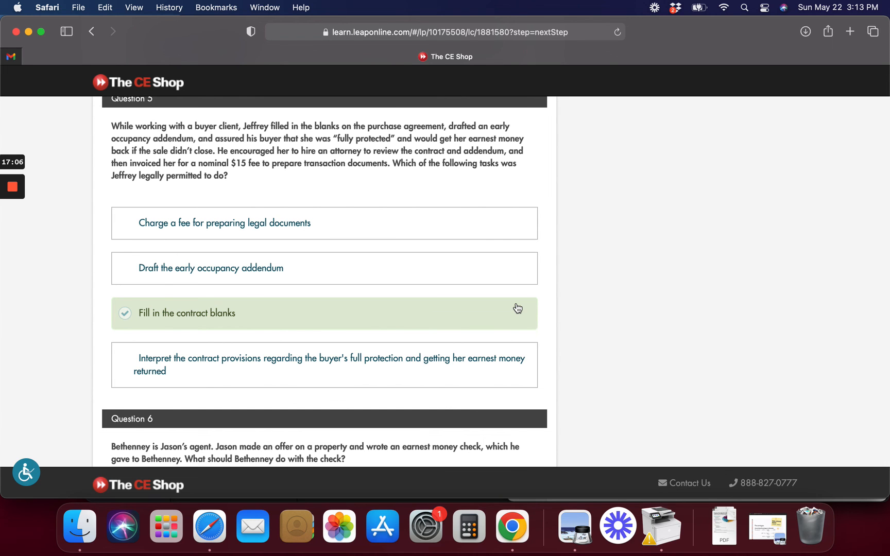
scroll(down, 3)
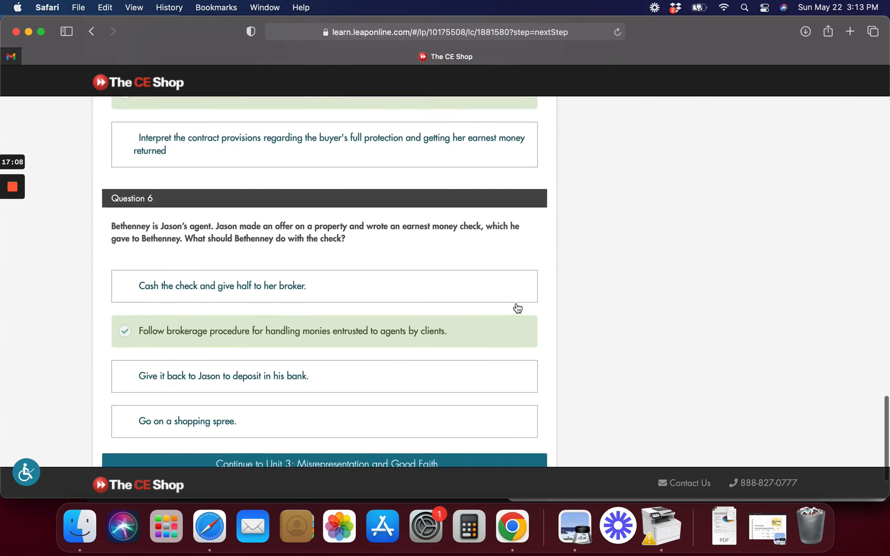
scroll(down, 3)
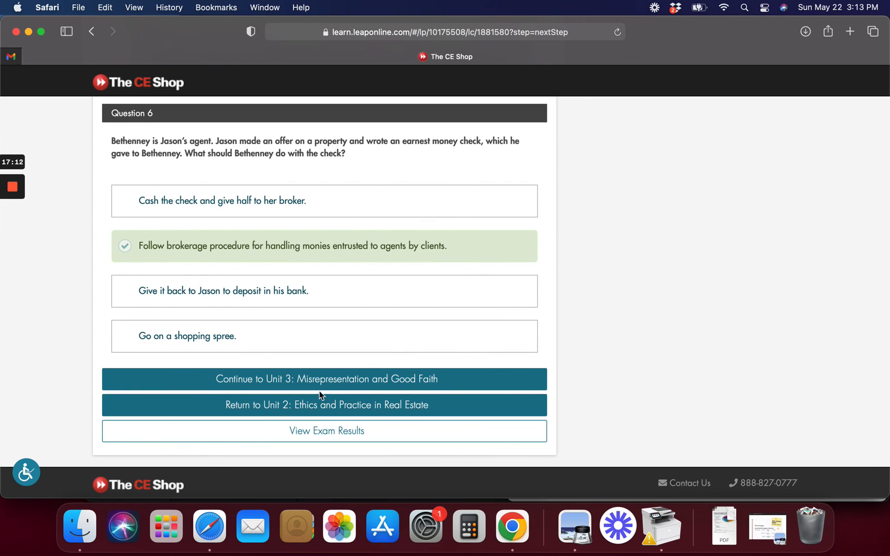
mouse_move(317, 282)
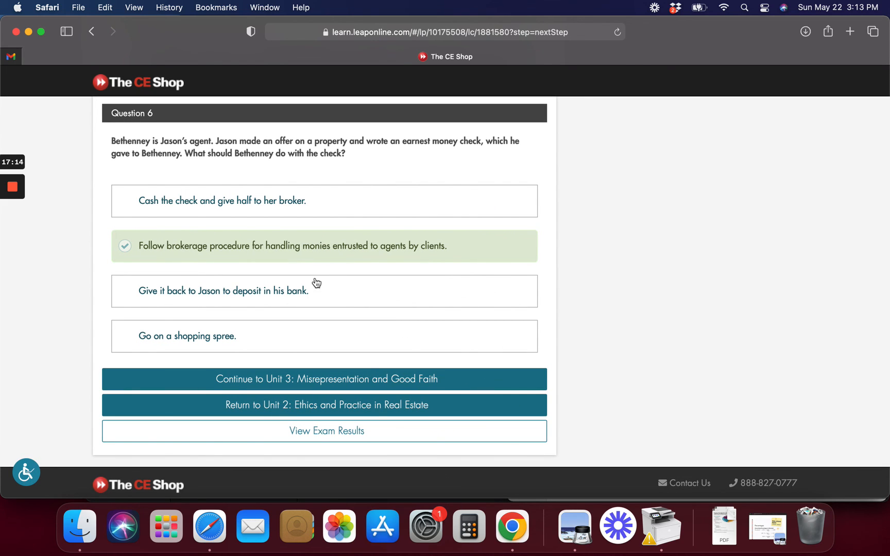
mouse_move(408, 405)
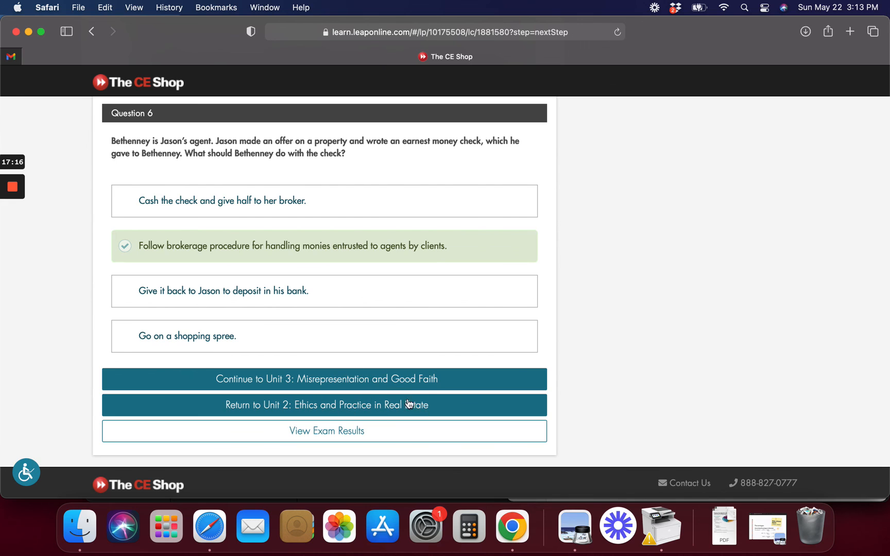
mouse_move(461, 263)
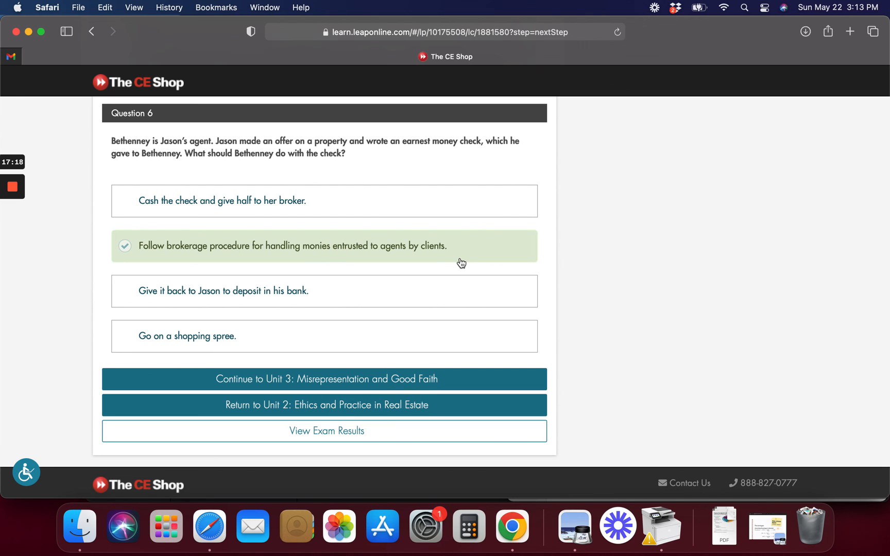
mouse_move(159, 216)
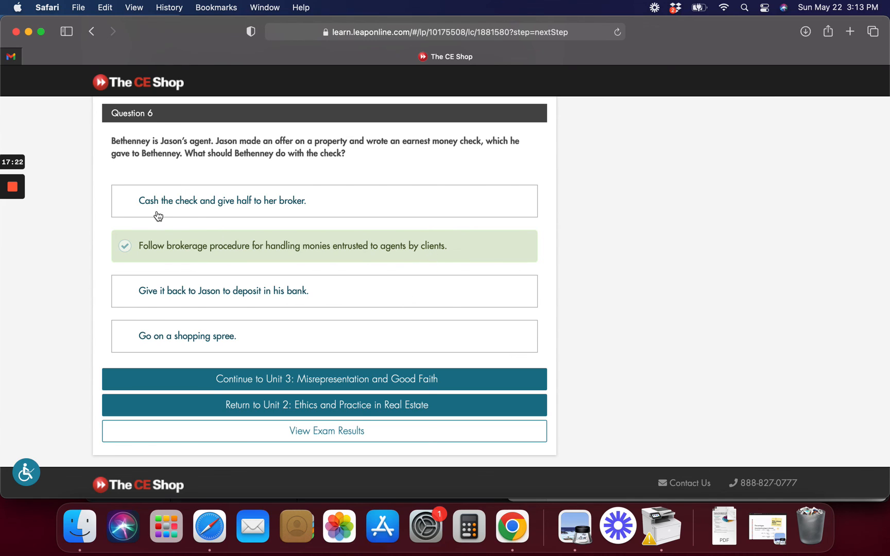
mouse_move(67, 208)
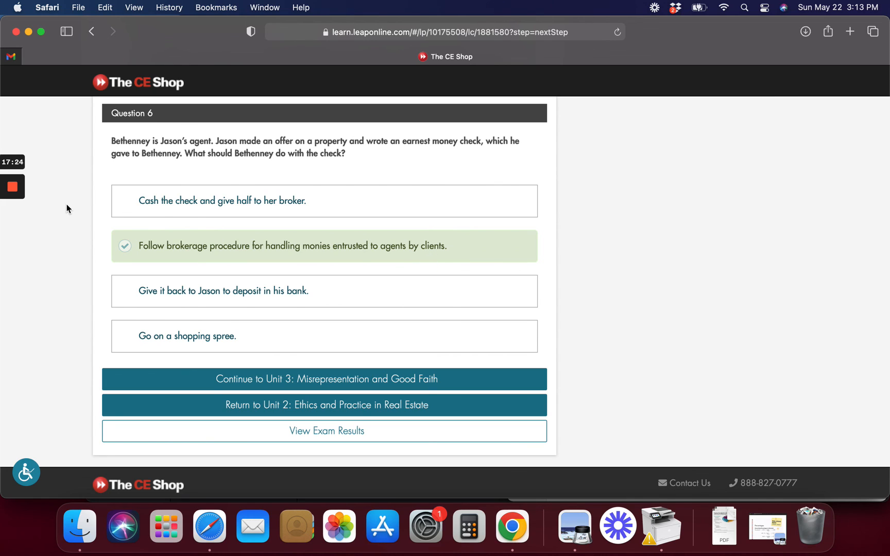